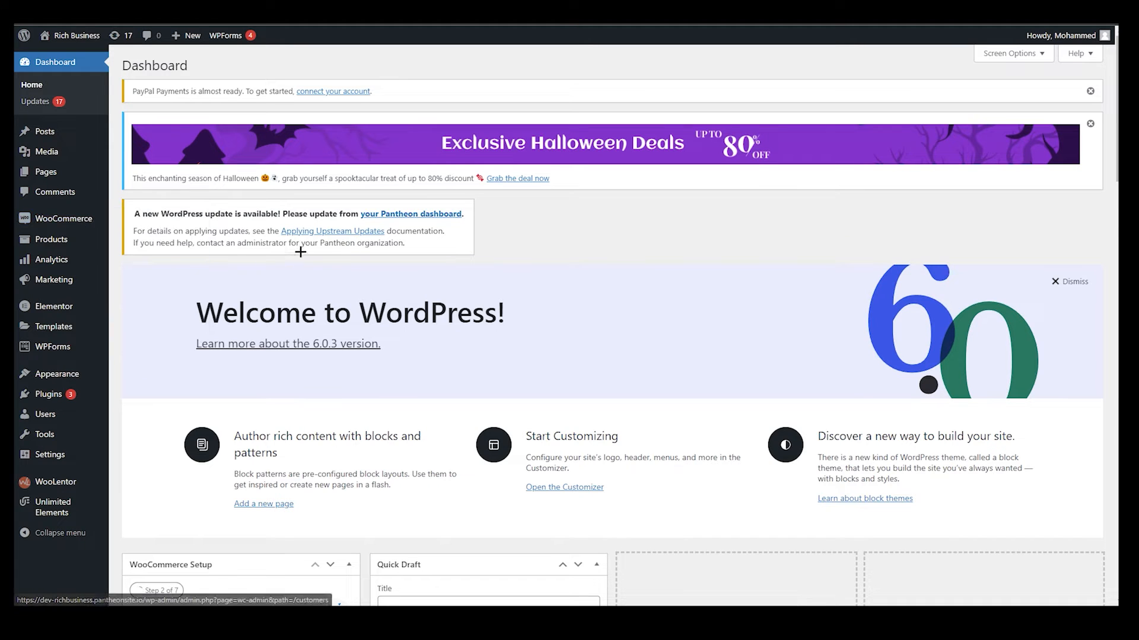
pyautogui.moveTo(64, 218)
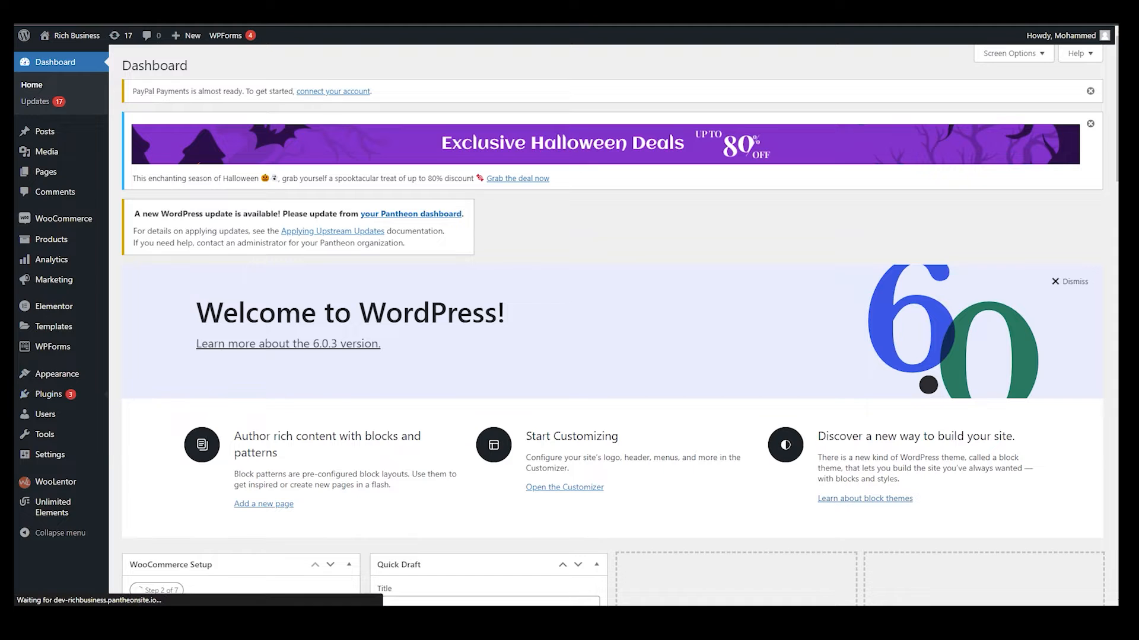
# Search the Add New plugins directory for 'woocommerce menu cart'
pyautogui.click(36, 390)
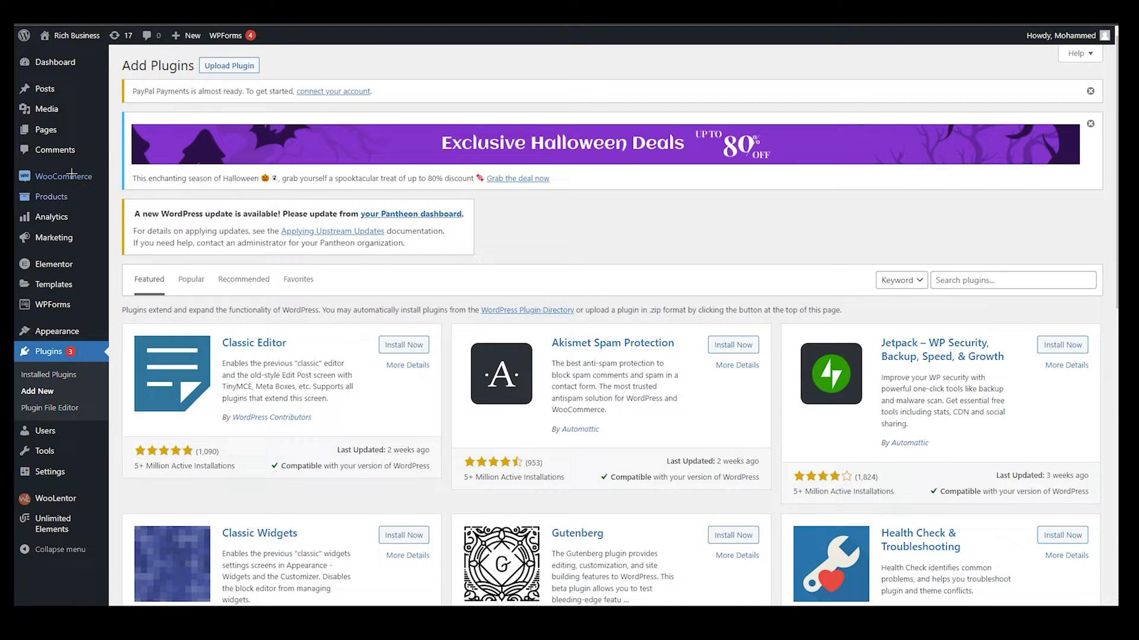
pyautogui.moveTo(64, 177)
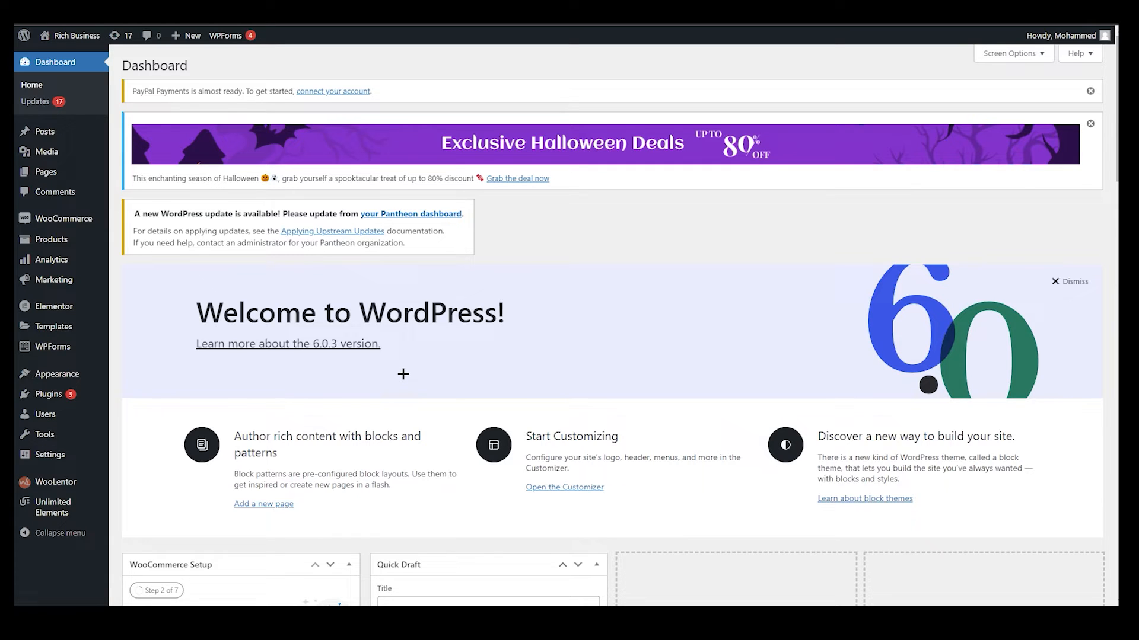
pyautogui.moveTo(289, 344)
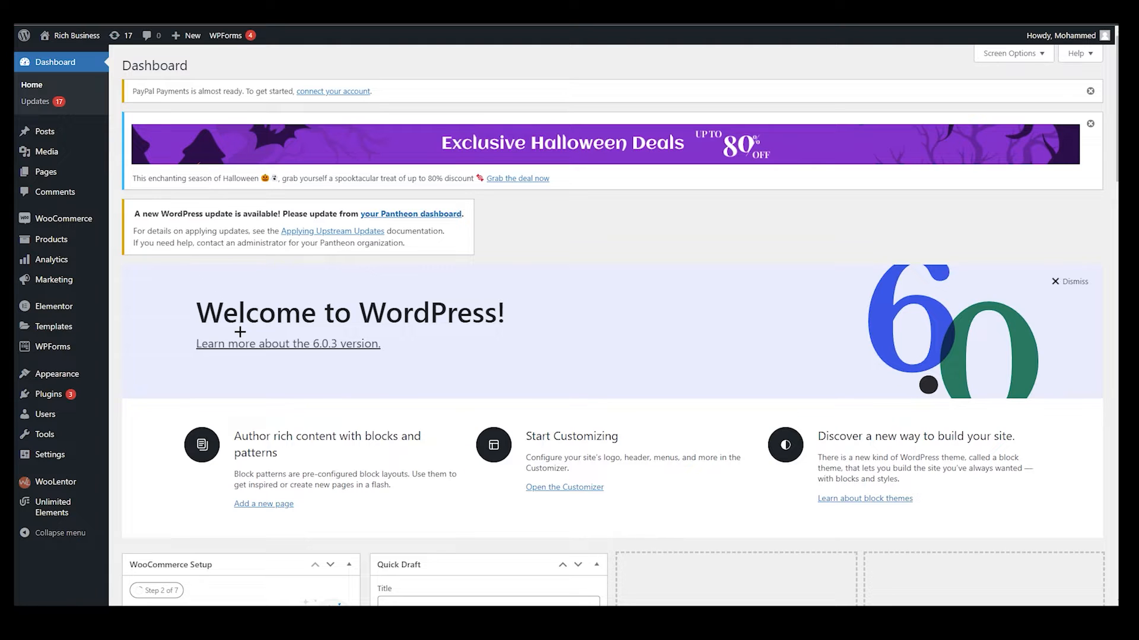
pyautogui.moveTo(48, 394)
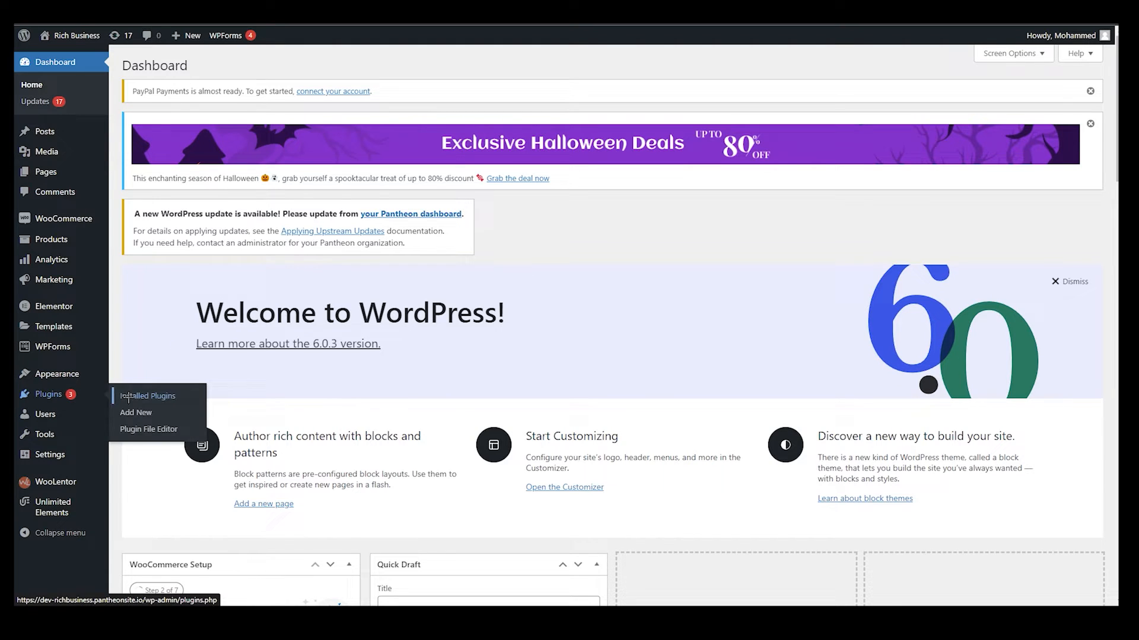
pyautogui.click(135, 413)
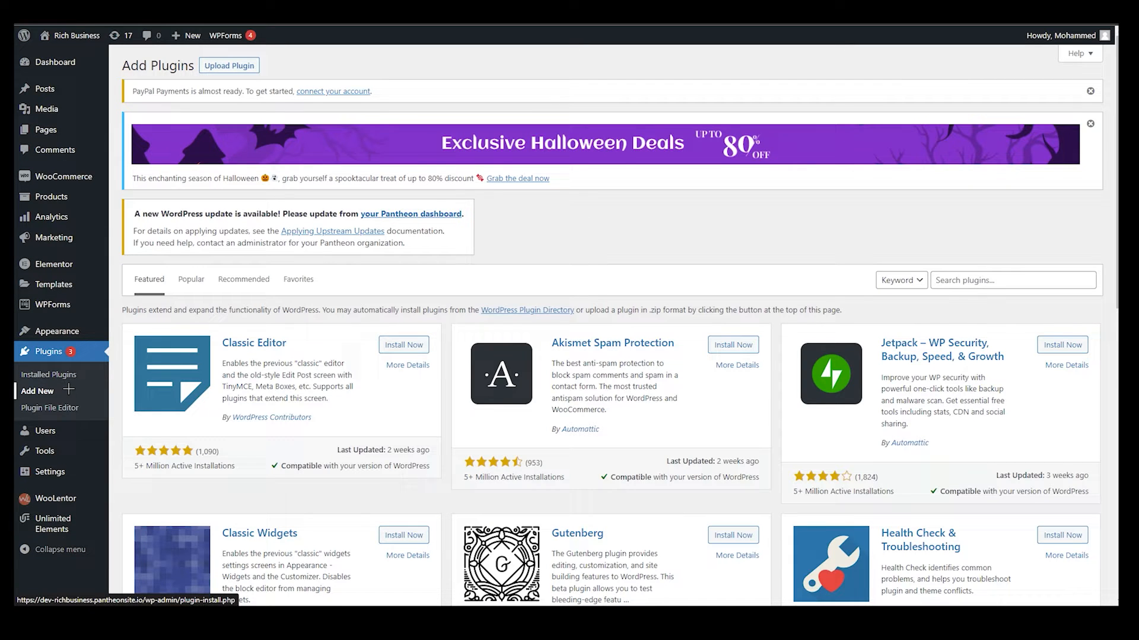
pyautogui.scroll(-3)
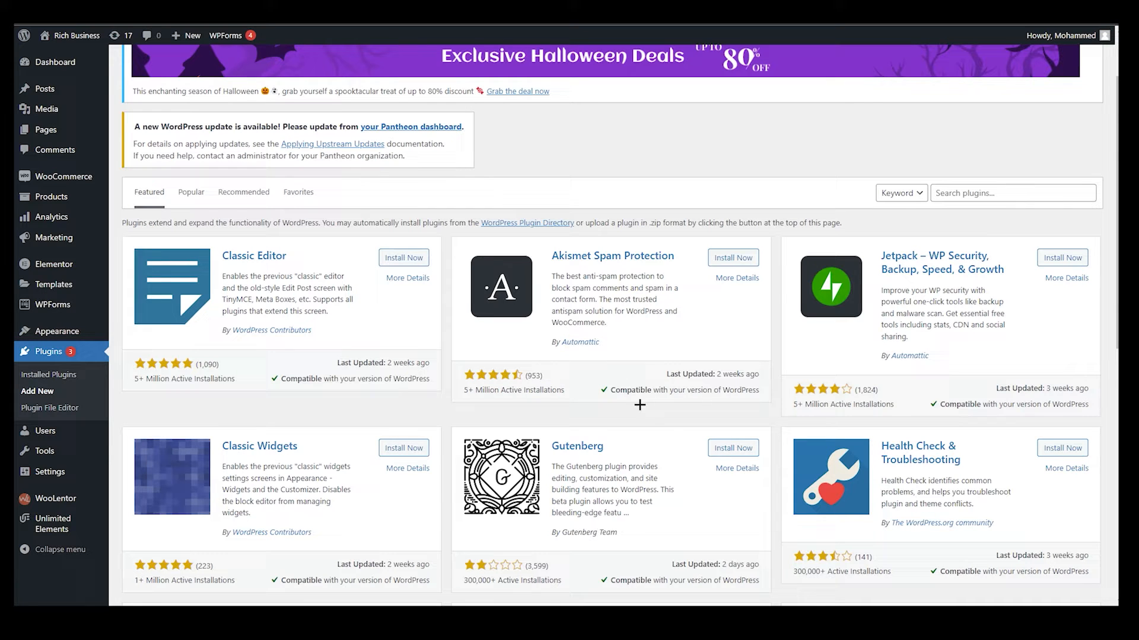
pyautogui.click(1012, 192)
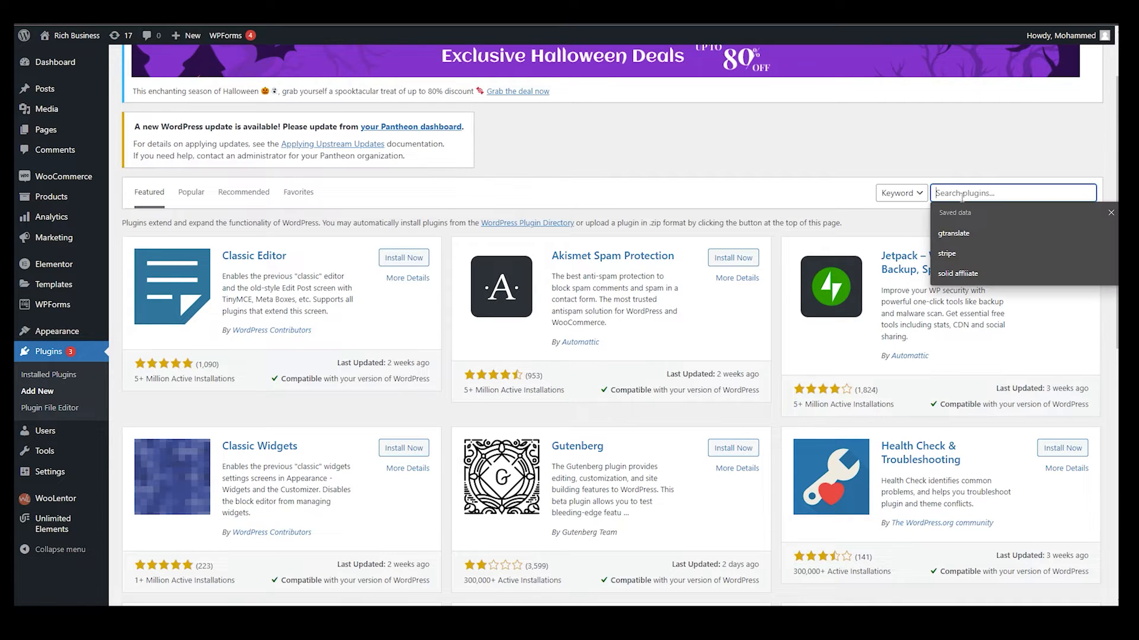
pyautogui.write('woocommerce menu cart')
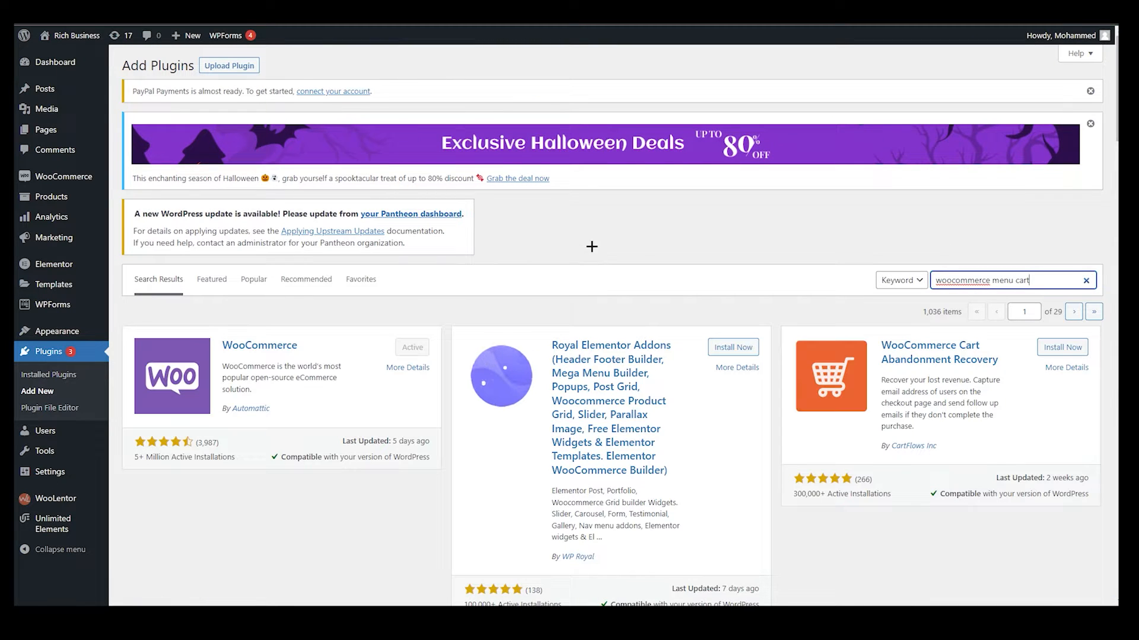
# Scroll the search results down to Menu Cart for WooCommerce
pyautogui.scroll(-3)
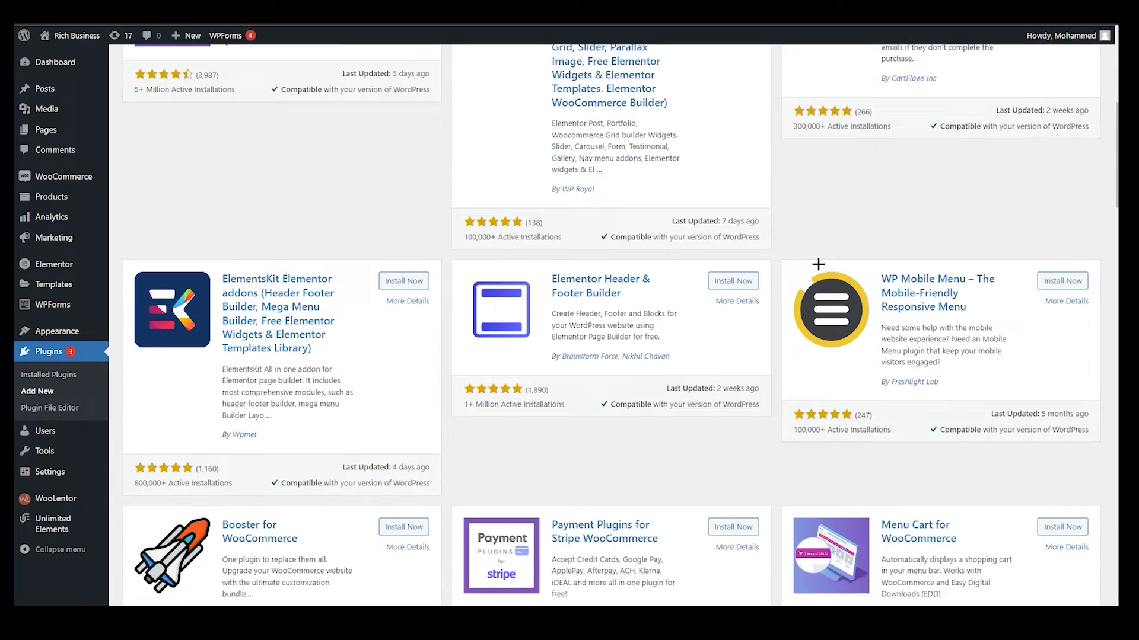
pyautogui.scroll(-3)
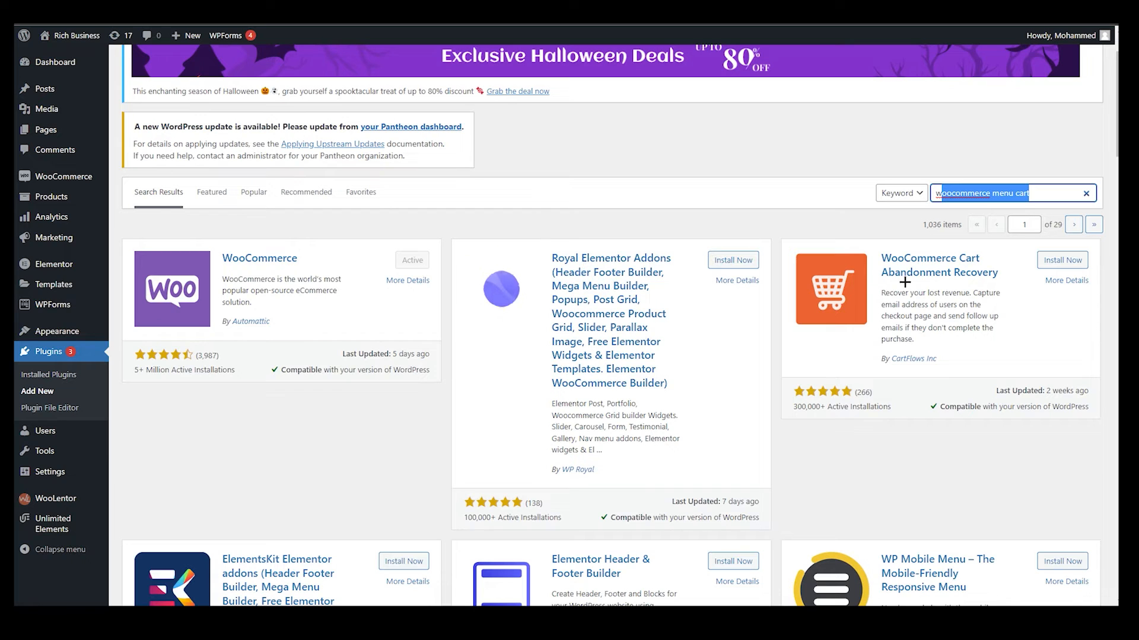
pyautogui.moveTo(981, 276)
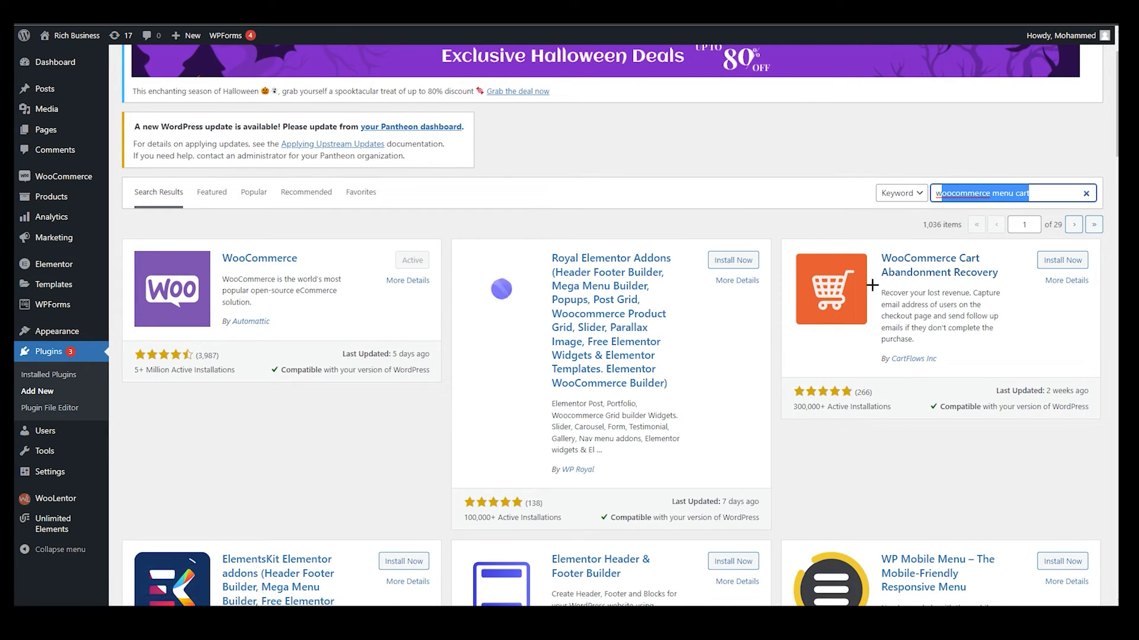
pyautogui.scroll(-3)
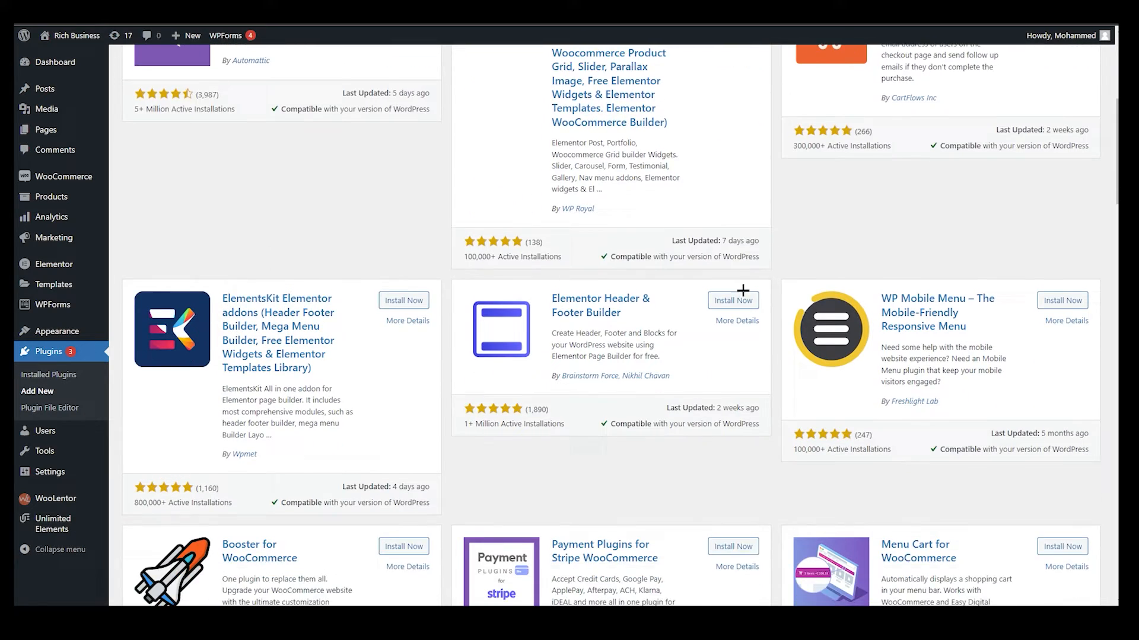
pyautogui.scroll(-3)
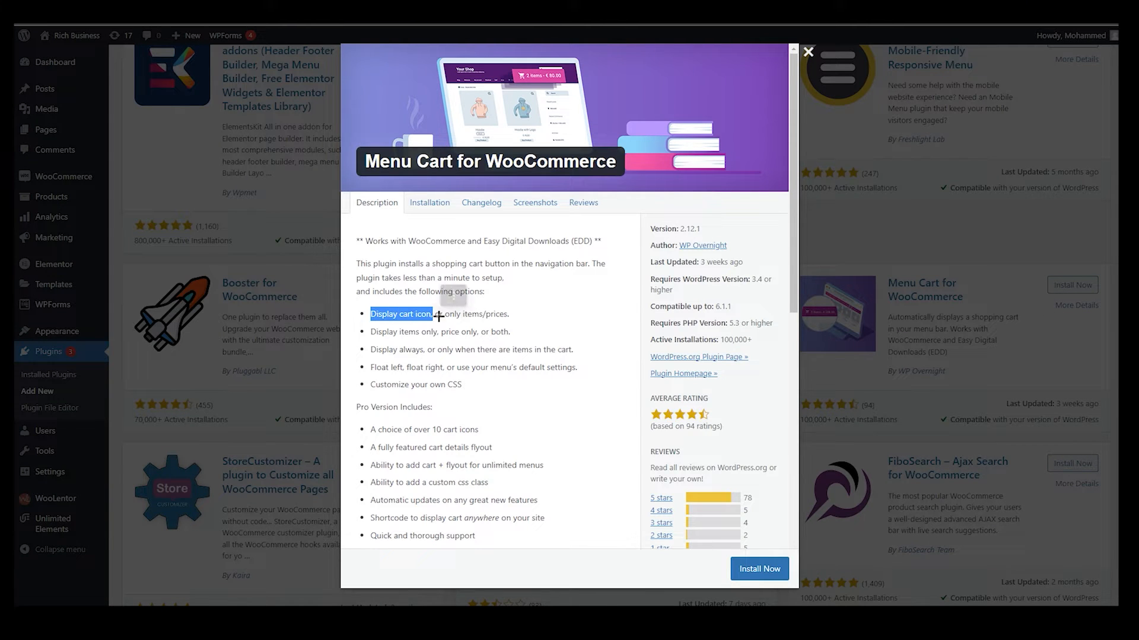
pyautogui.moveTo(410, 341)
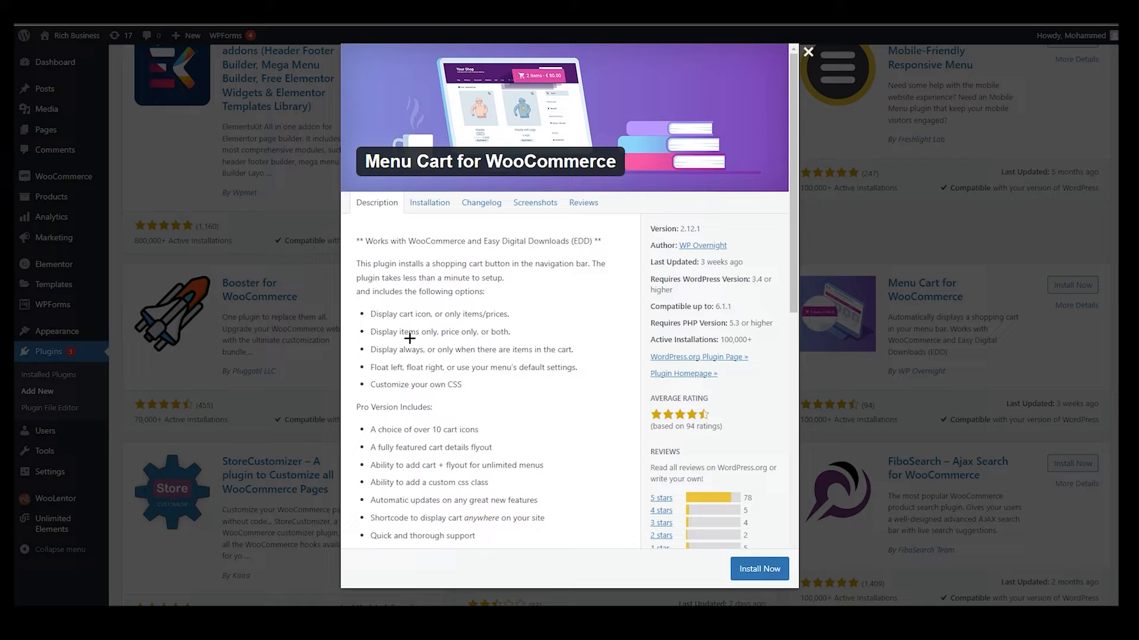
pyautogui.moveTo(375, 367)
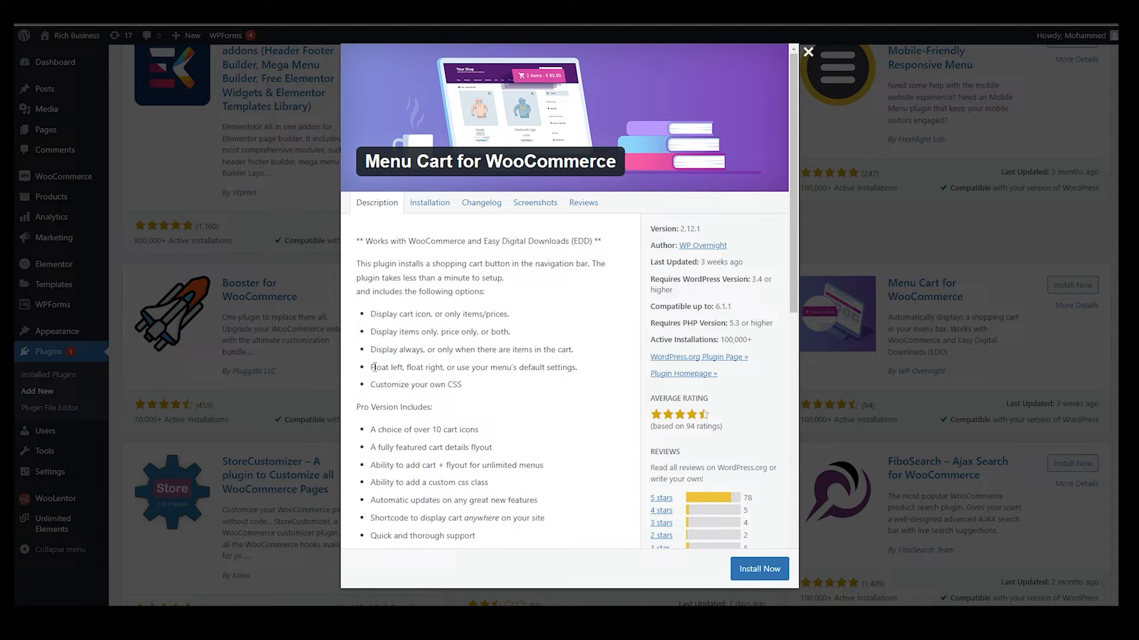
pyautogui.moveTo(475, 386)
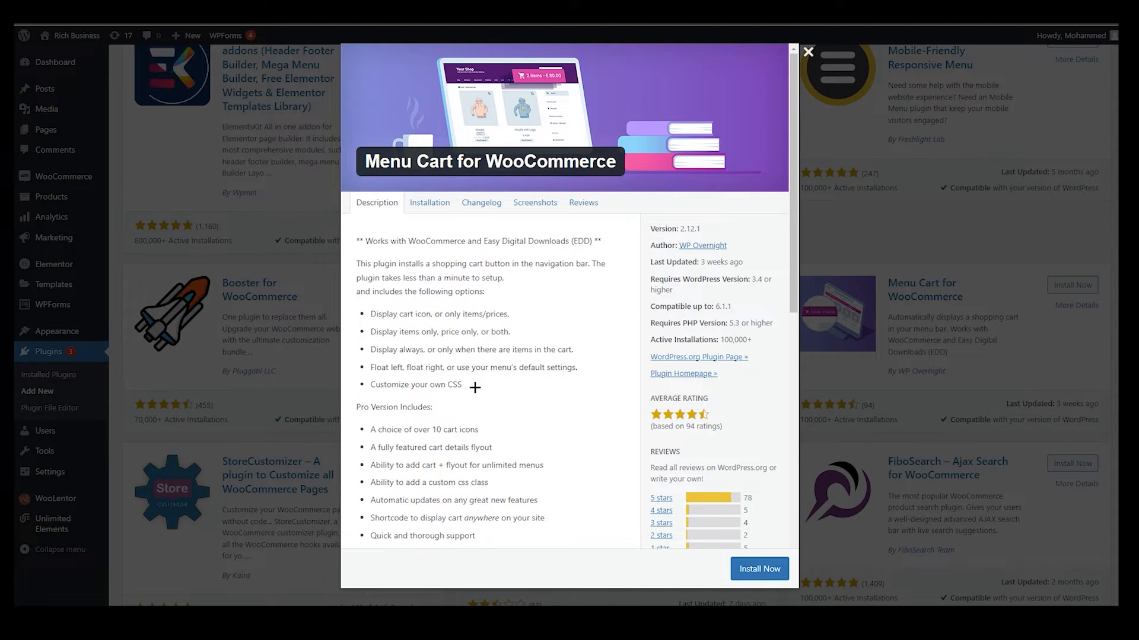
pyautogui.moveTo(450, 394)
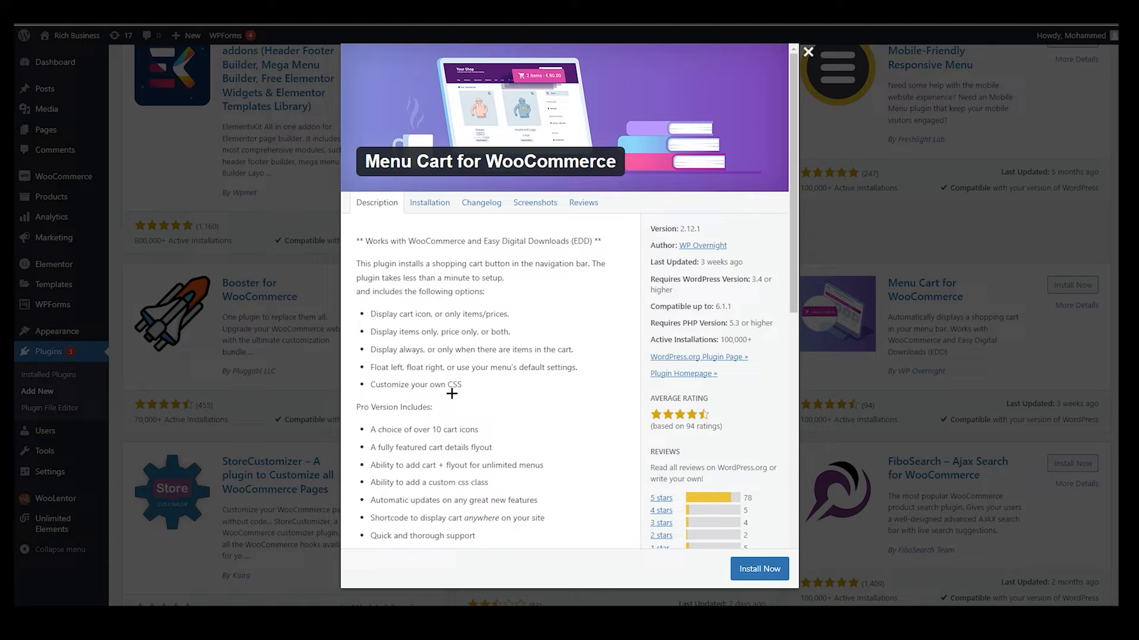
# Read and highlight the free and Pro feature lists in the Menu Cart description
pyautogui.moveTo(371, 332); pyautogui.dragTo(483, 384)
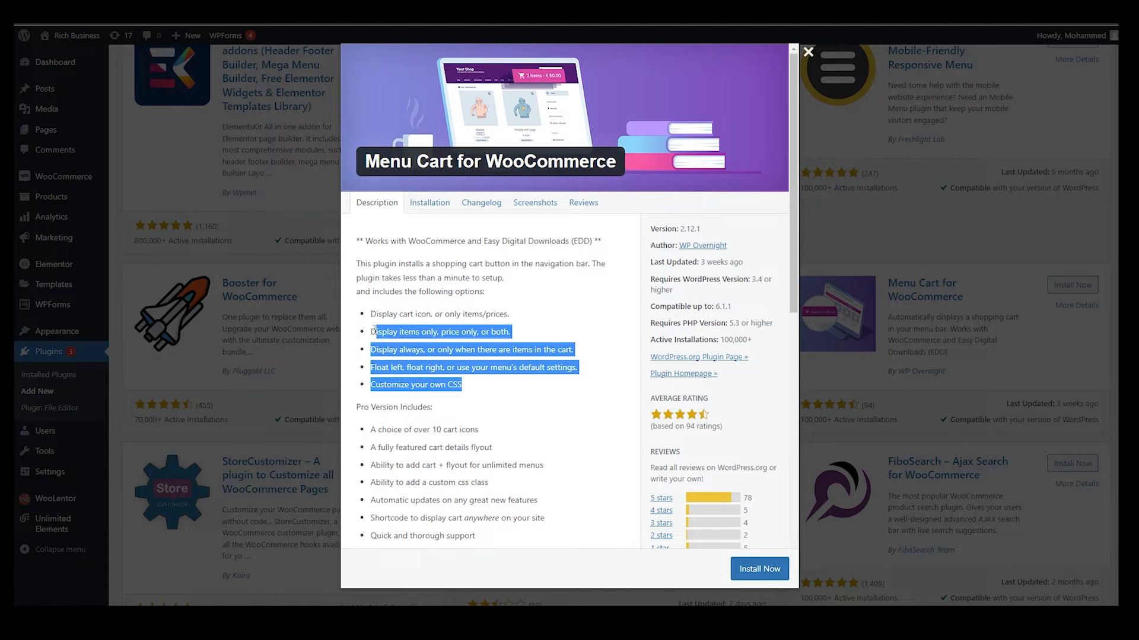
pyautogui.scroll(-3)
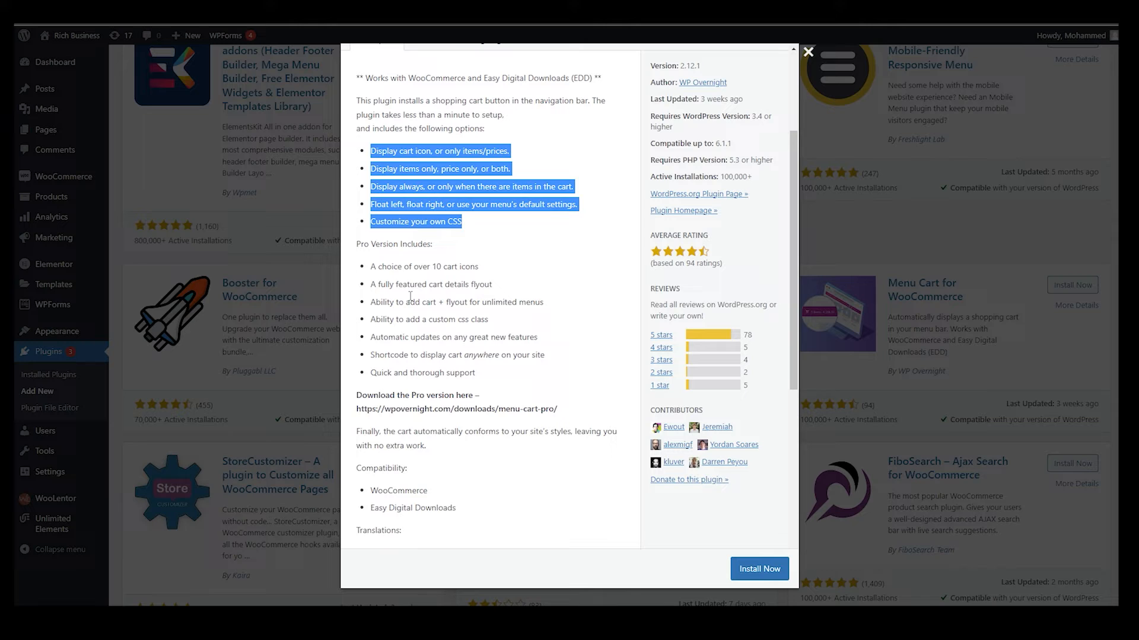
pyautogui.click(376, 266)
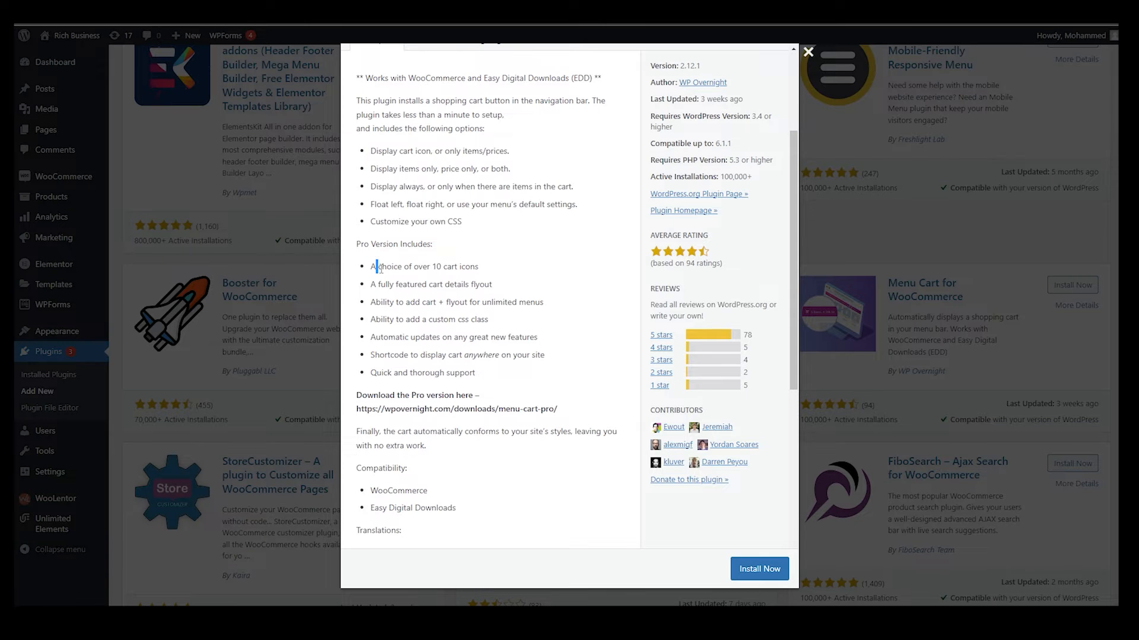
pyautogui.moveTo(371, 266); pyautogui.dragTo(452, 336)
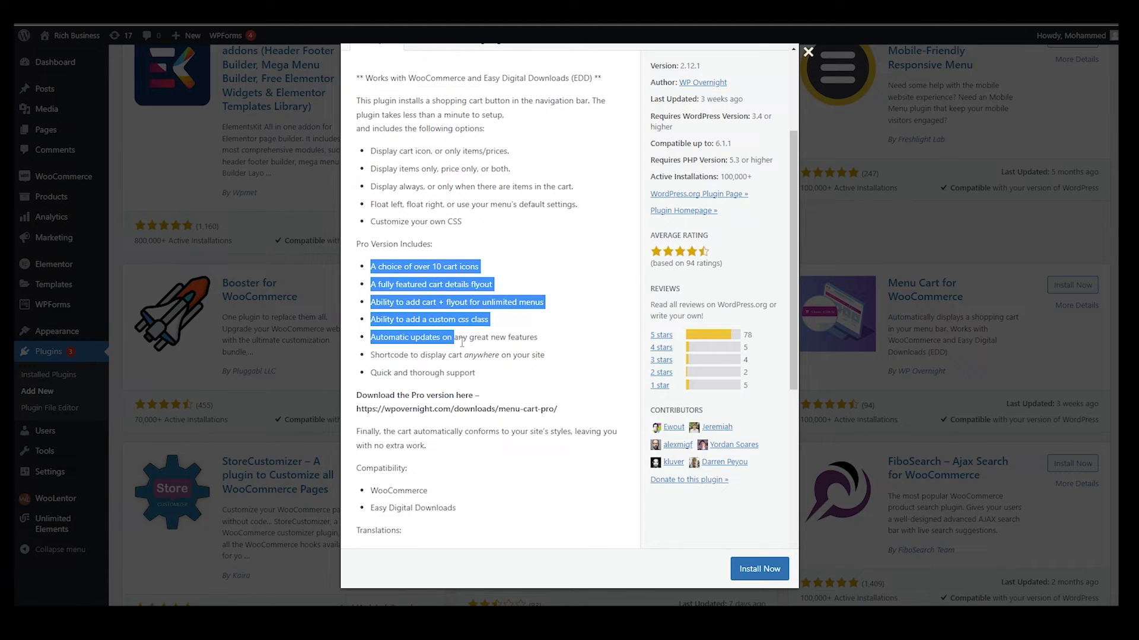
# Review compatibility and translations, then return to the top of the details window
pyautogui.scroll(-3)
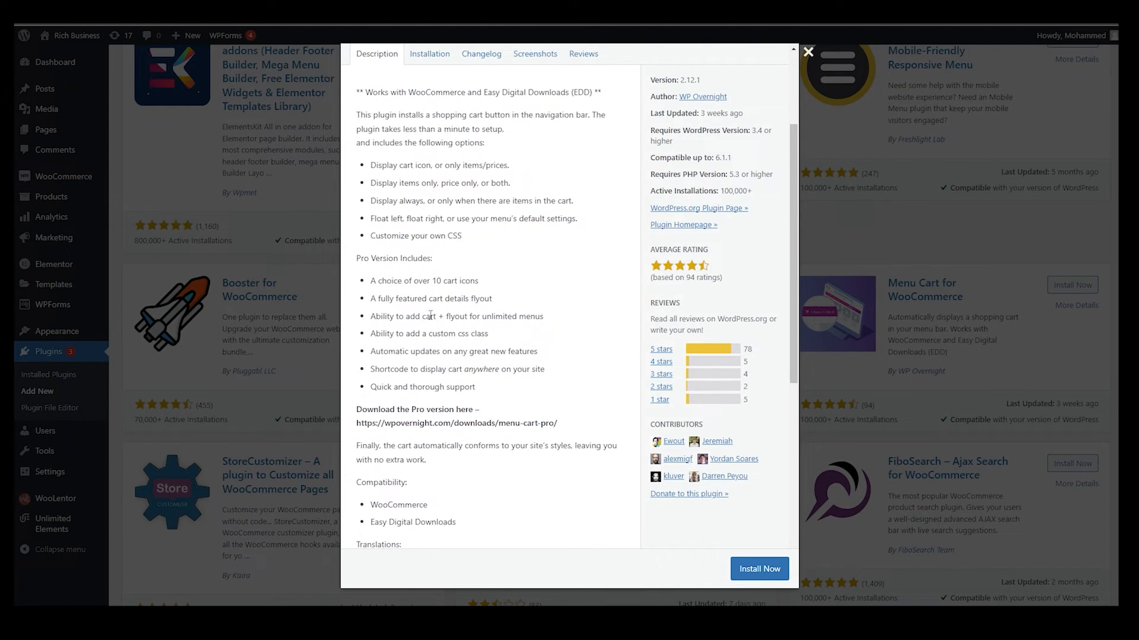
pyautogui.scroll(-3)
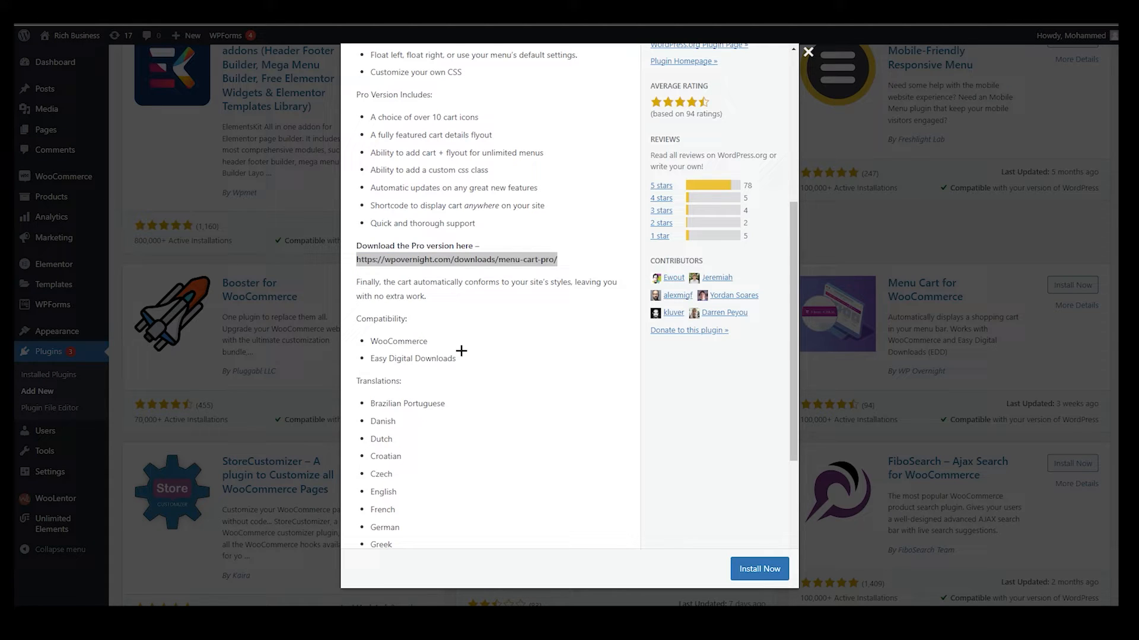
pyautogui.scroll(-3)
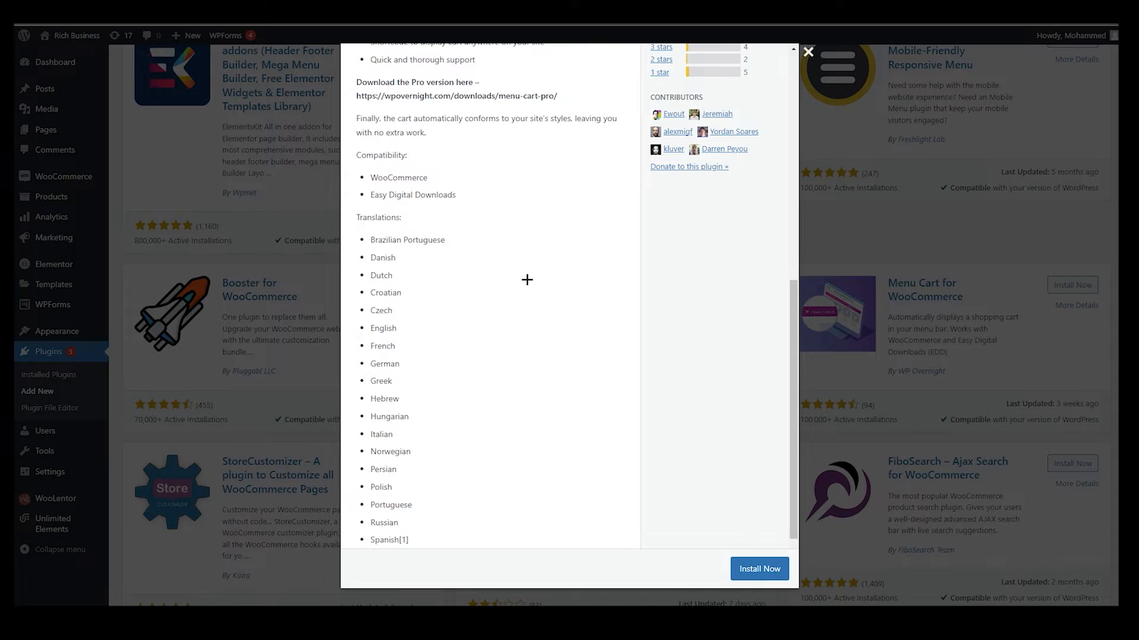
pyautogui.moveTo(415, 232)
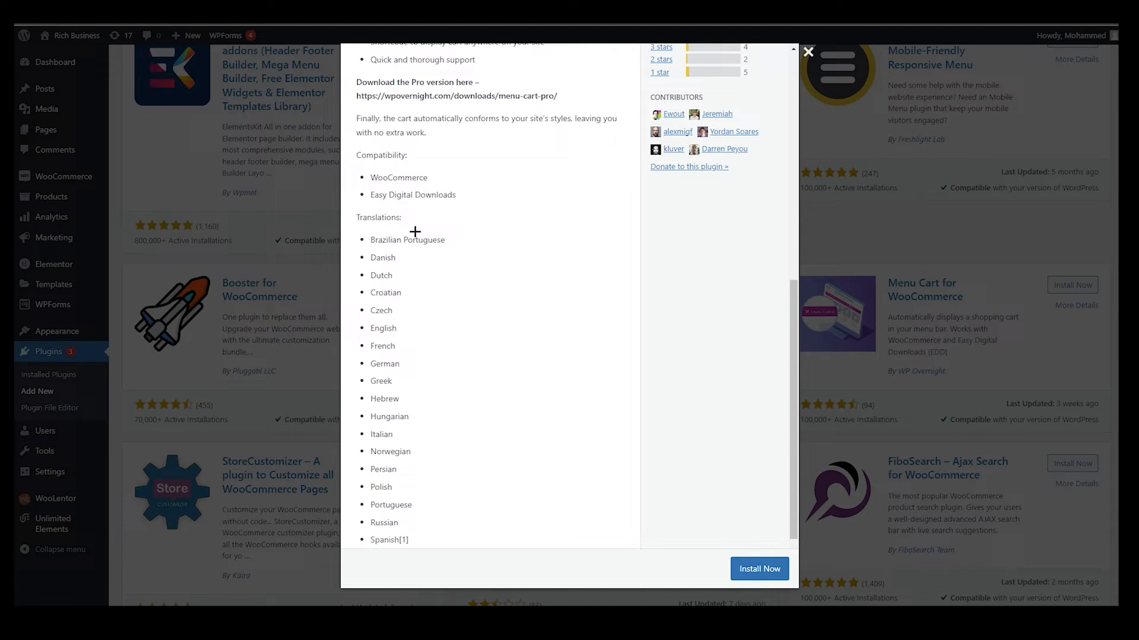
pyautogui.doubleClick(398, 176)
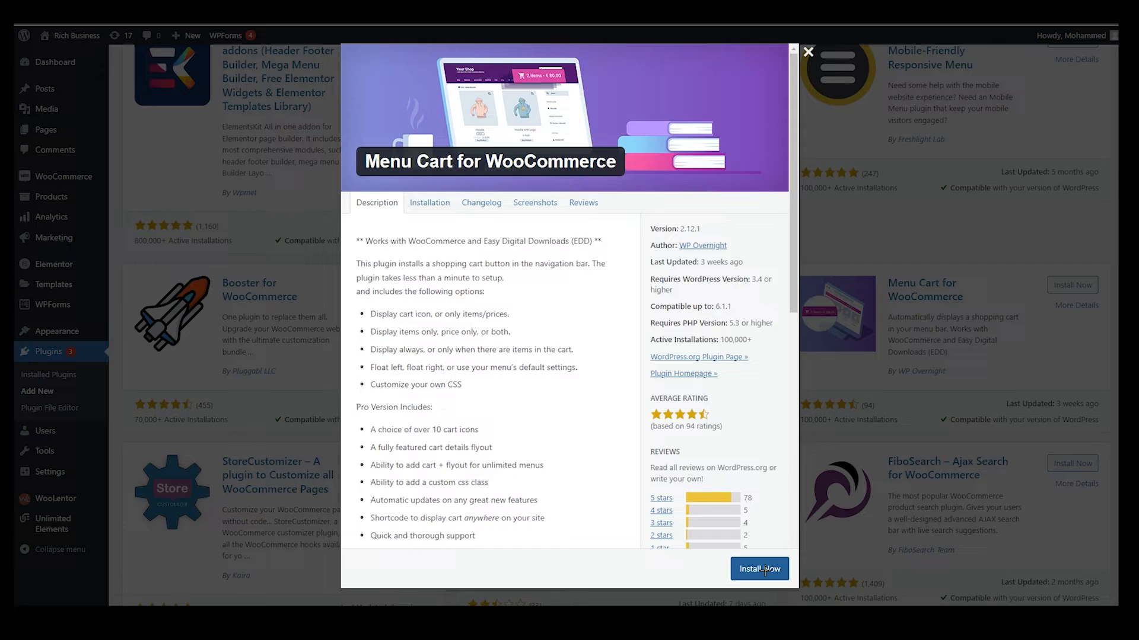
# Install and activate the Menu Cart for WooCommerce plugin
pyautogui.click(759, 568)
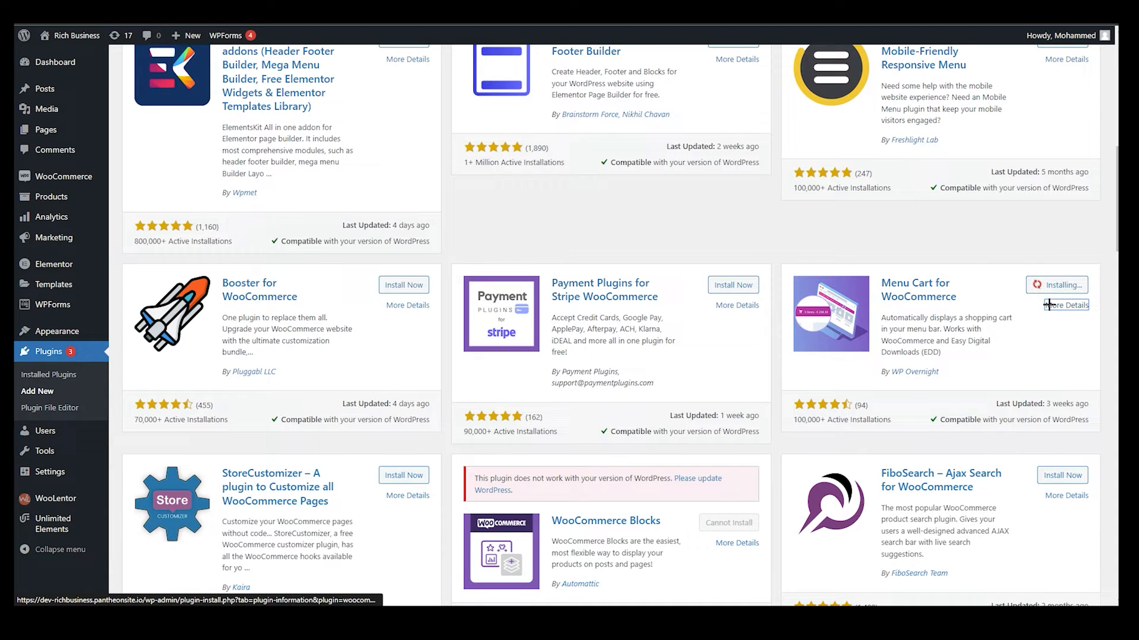
pyautogui.click(1066, 285)
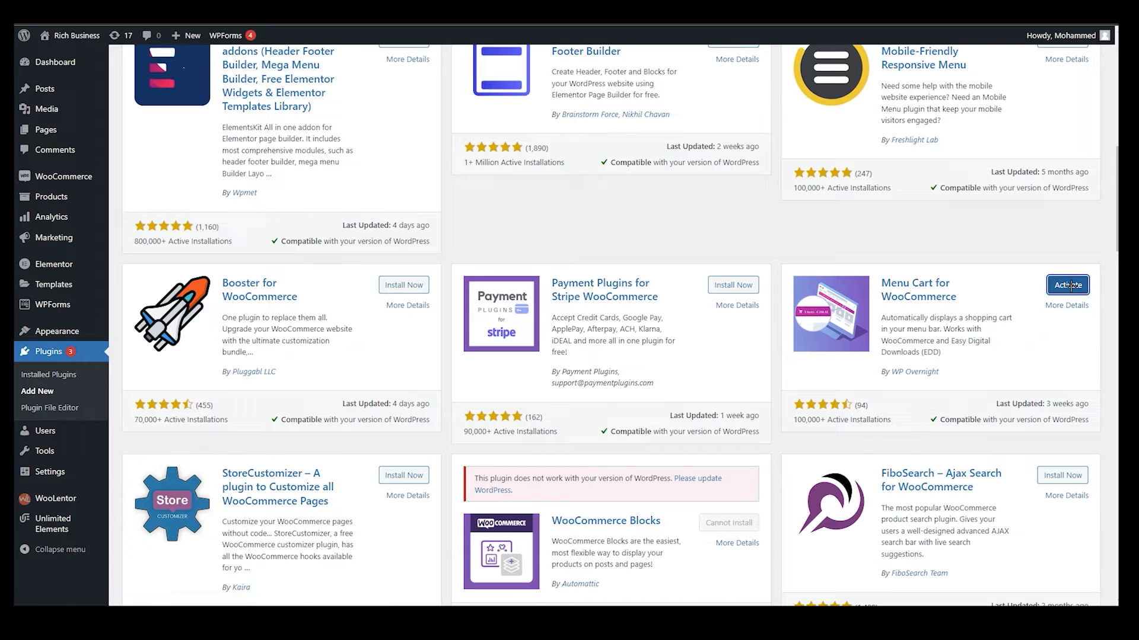
pyautogui.click(1068, 285)
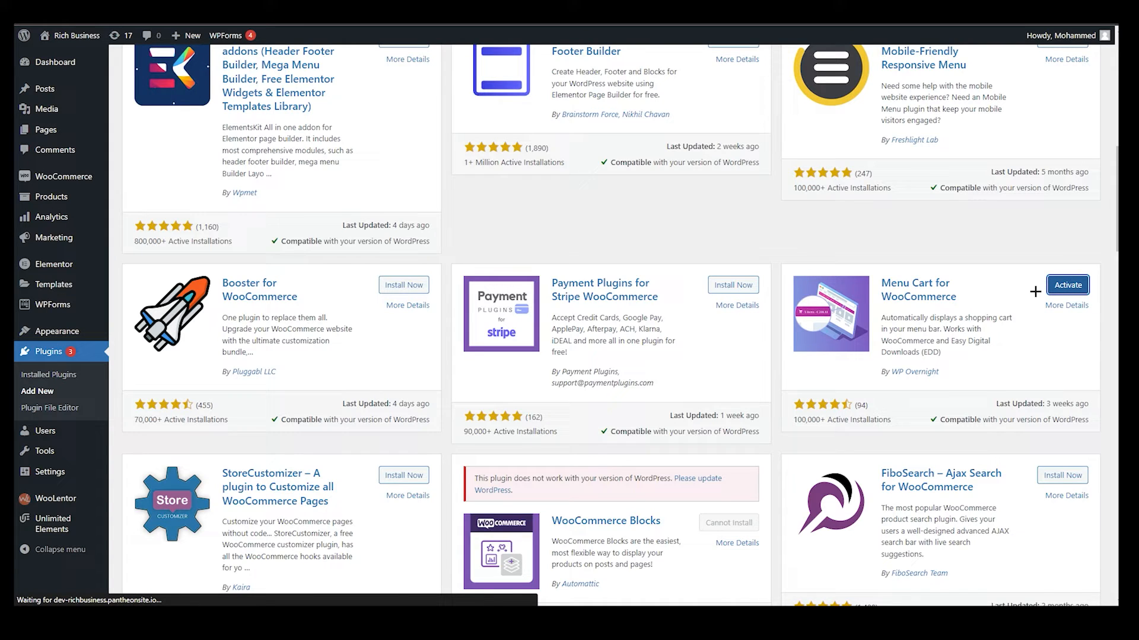
pyautogui.click(1066, 285)
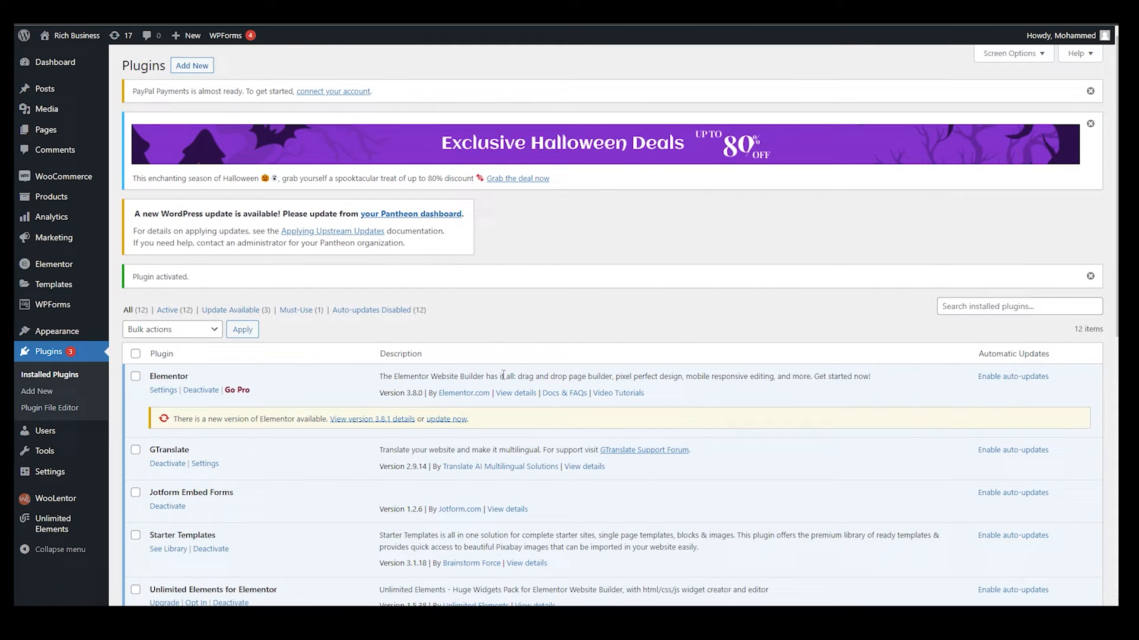
# Locate WP Menu Cart in Installed Plugins and go to its Settings page
pyautogui.scroll(-3)
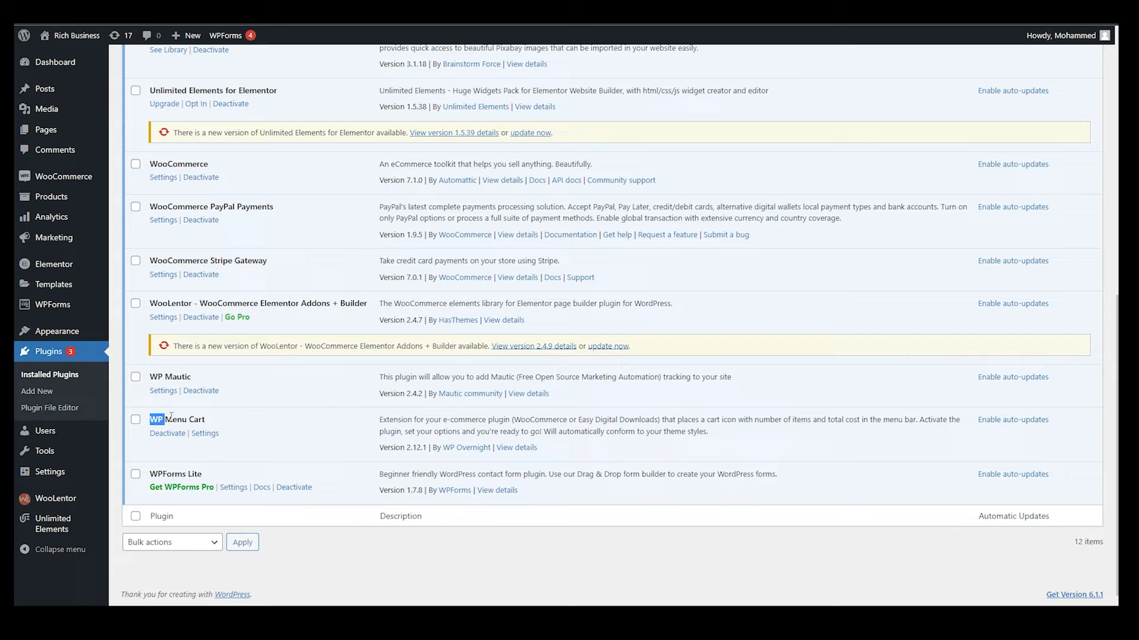
pyautogui.tripleClick(178, 418)
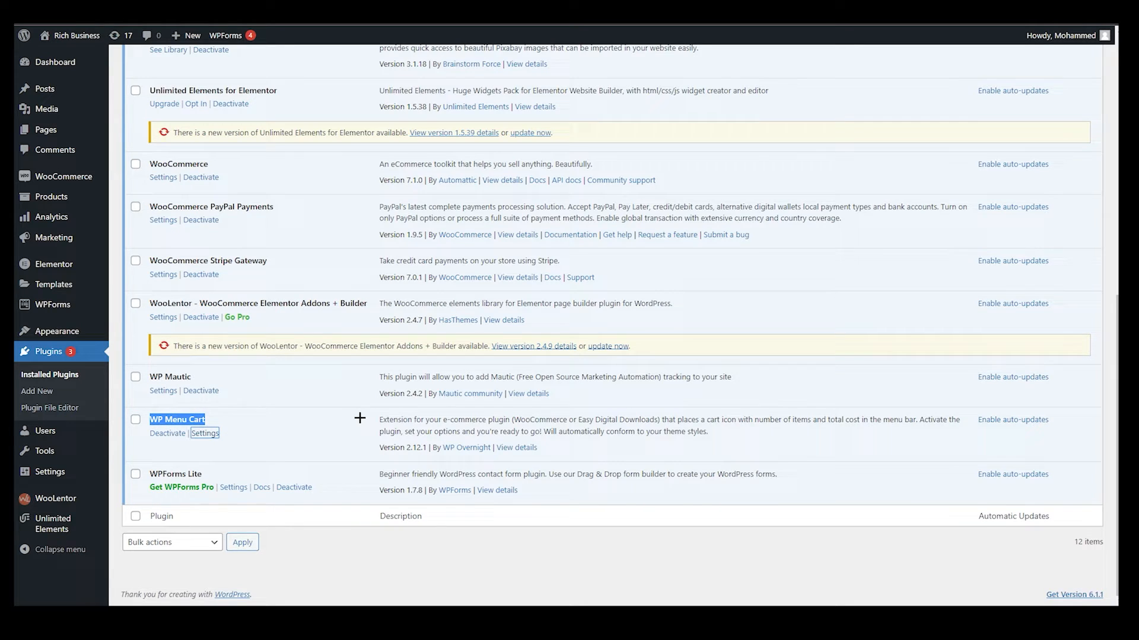
pyautogui.click(205, 433)
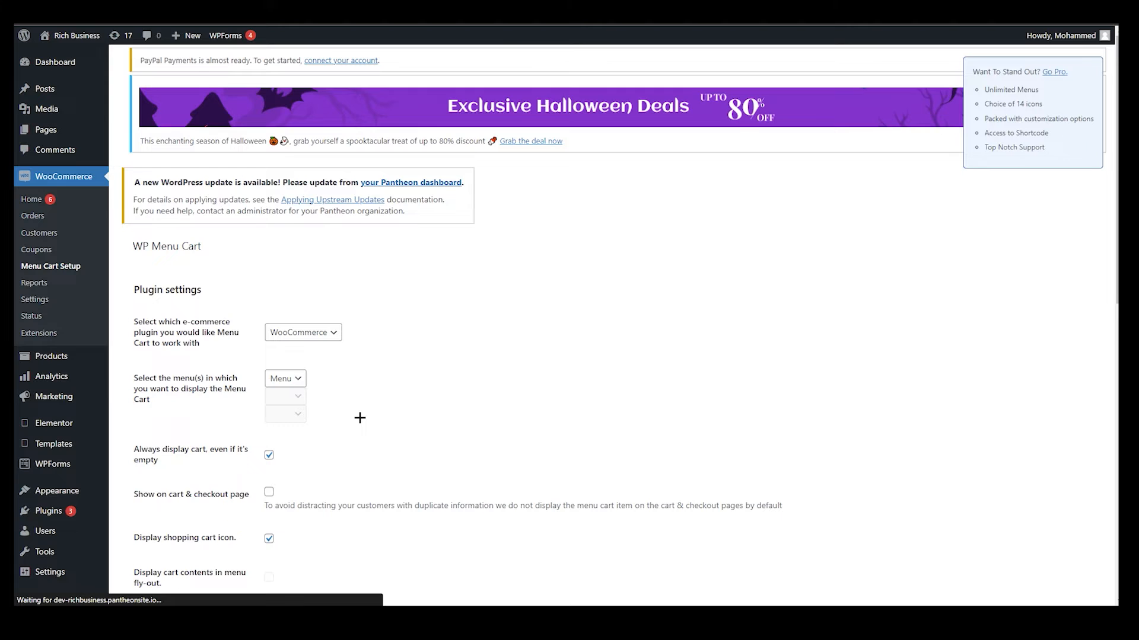
# Review the Menu Cart setup: WooCommerce as shop plugin, chosen menu, always-visible cart with price and items
pyautogui.scroll(-3)
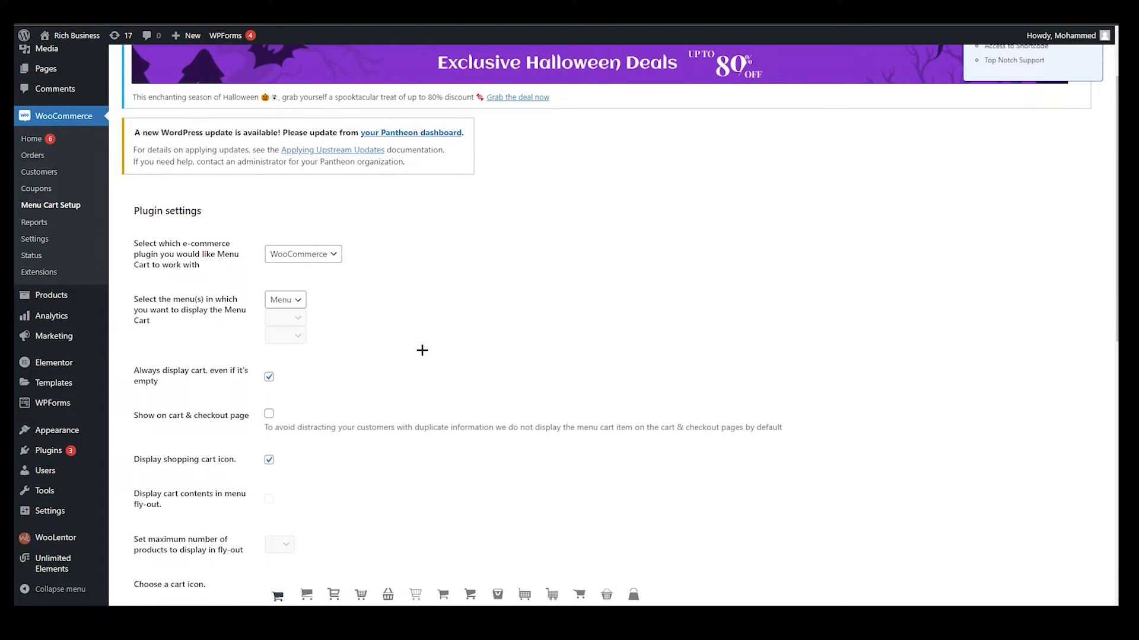
pyautogui.scroll(-3)
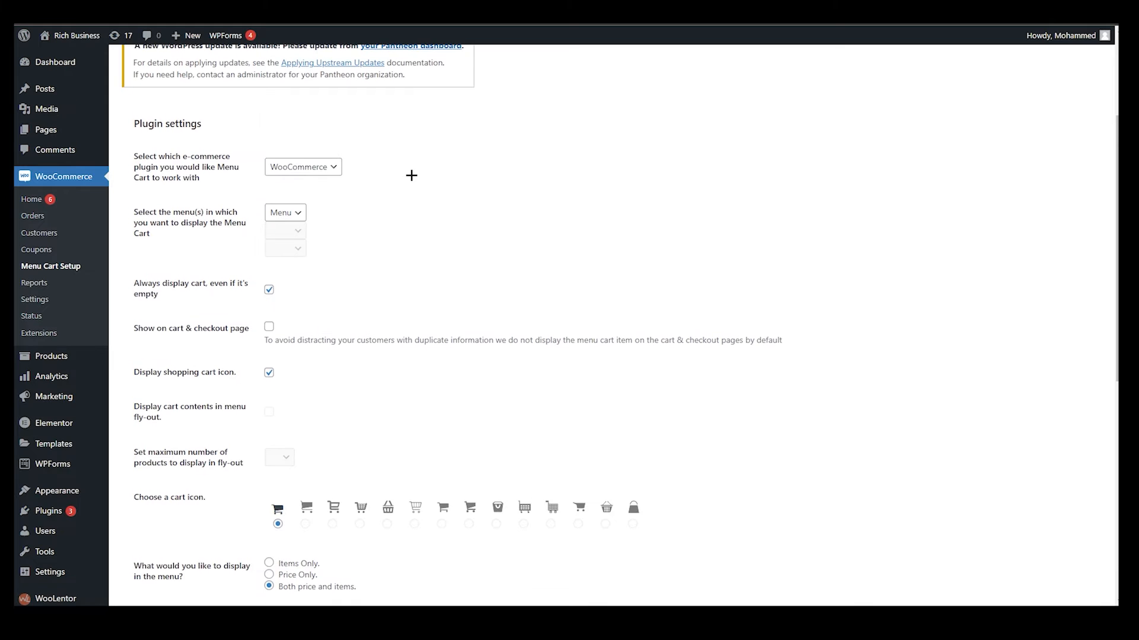
pyautogui.scroll(-3)
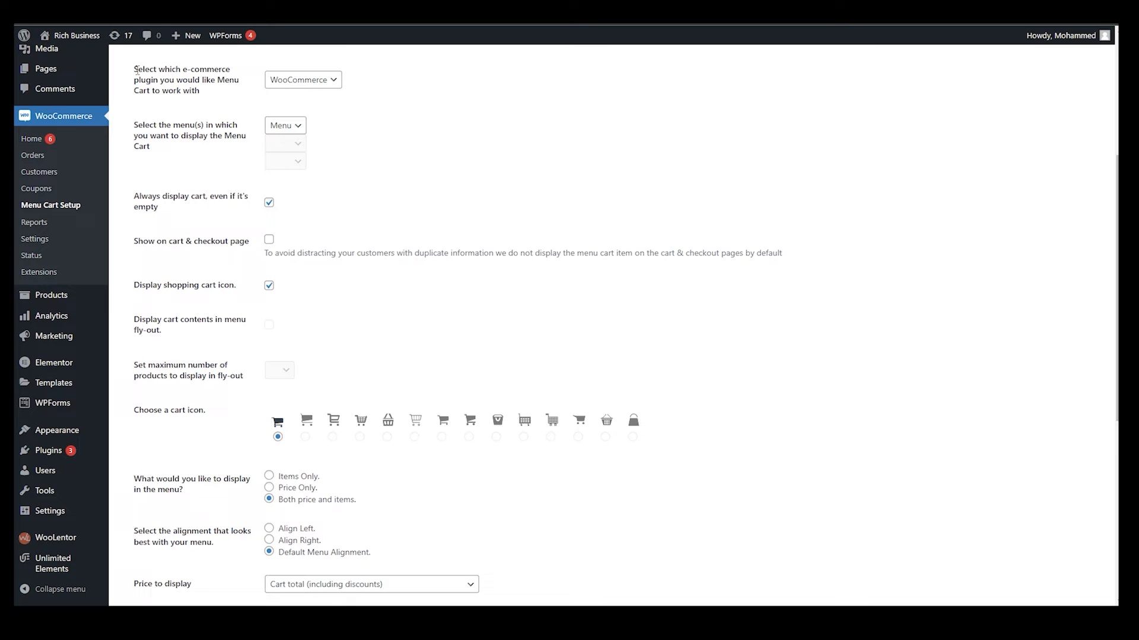
pyautogui.moveTo(134, 69); pyautogui.dragTo(186, 85)
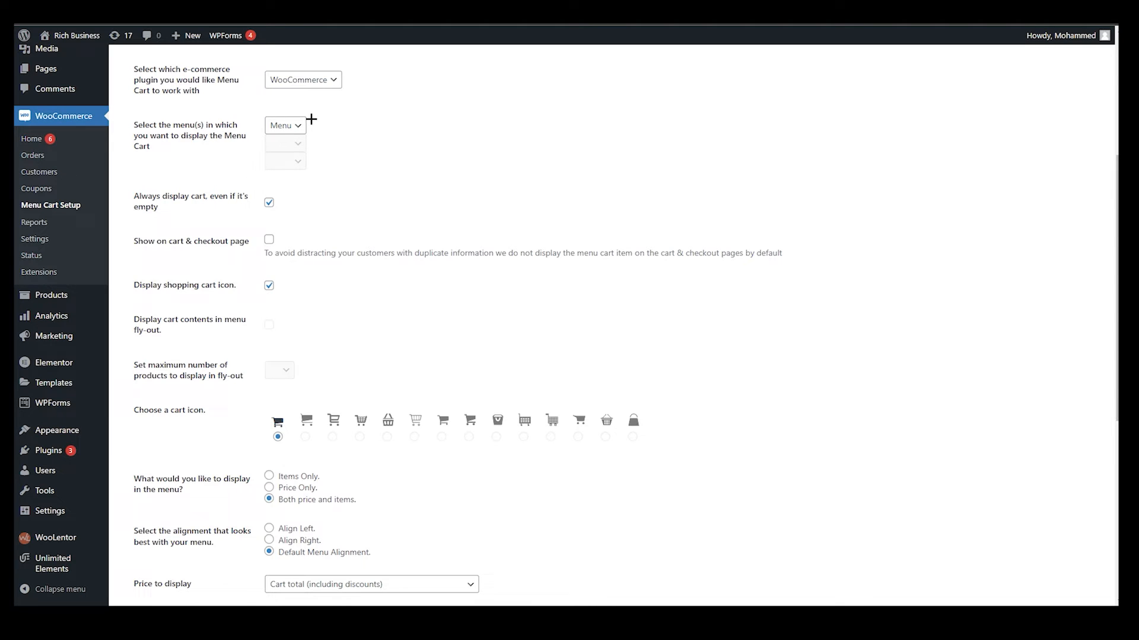
pyautogui.click(303, 79)
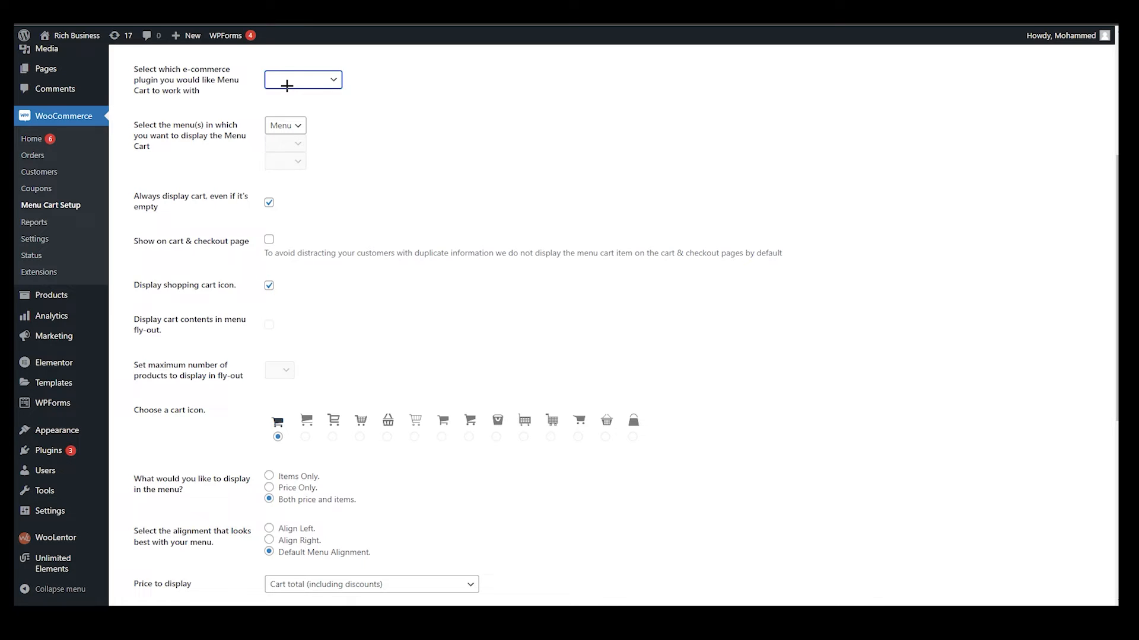
pyautogui.click(302, 79)
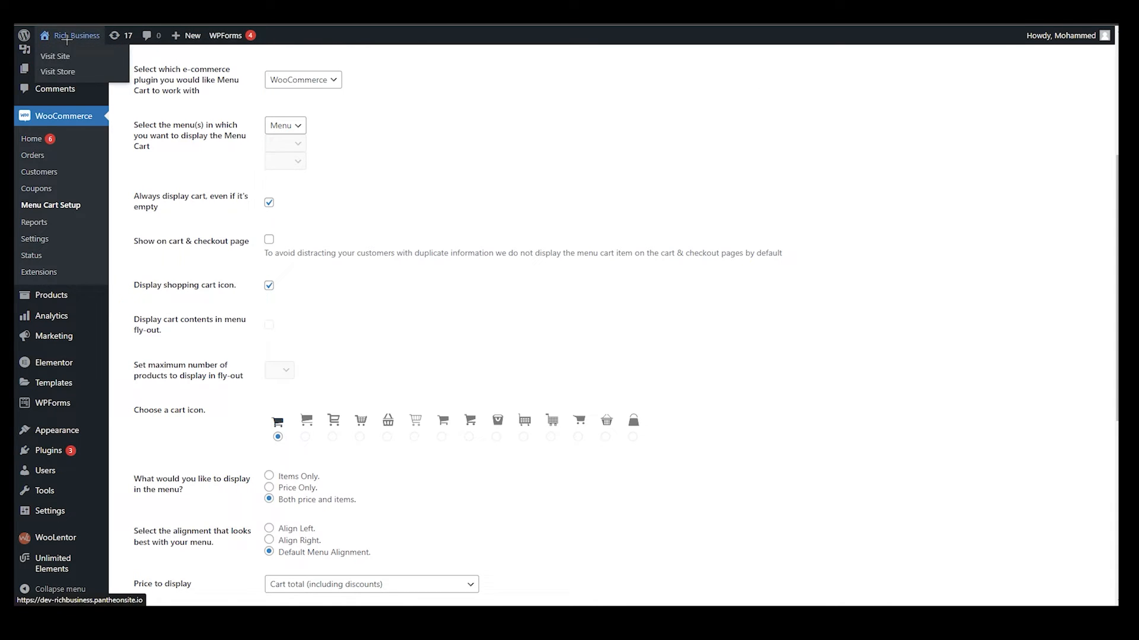
pyautogui.click(57, 71)
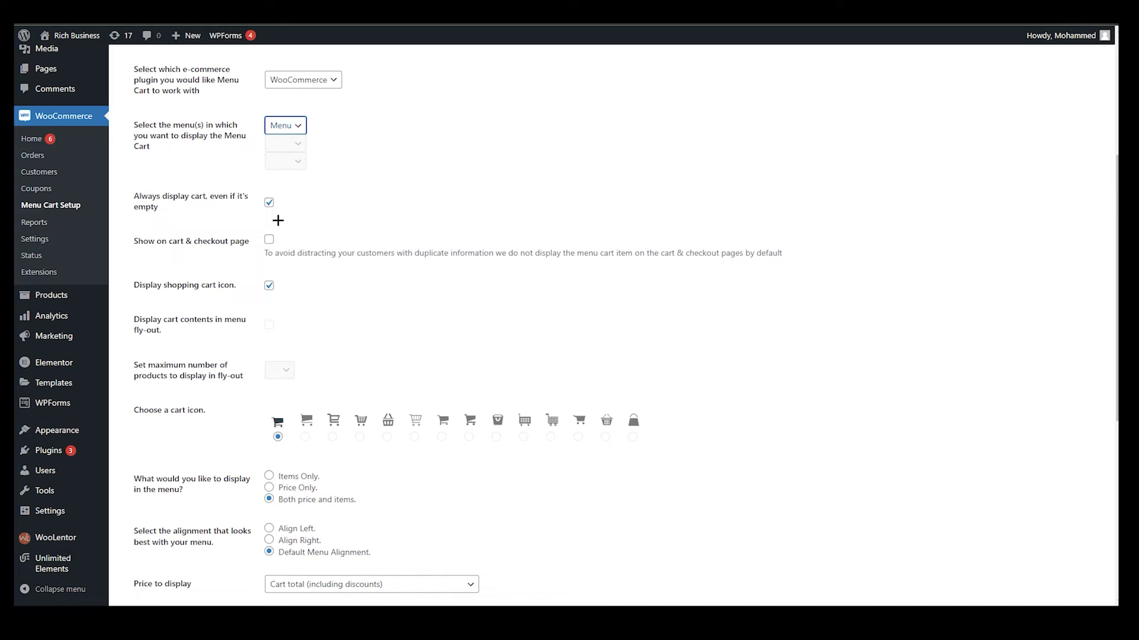
pyautogui.doubleClick(185, 195)
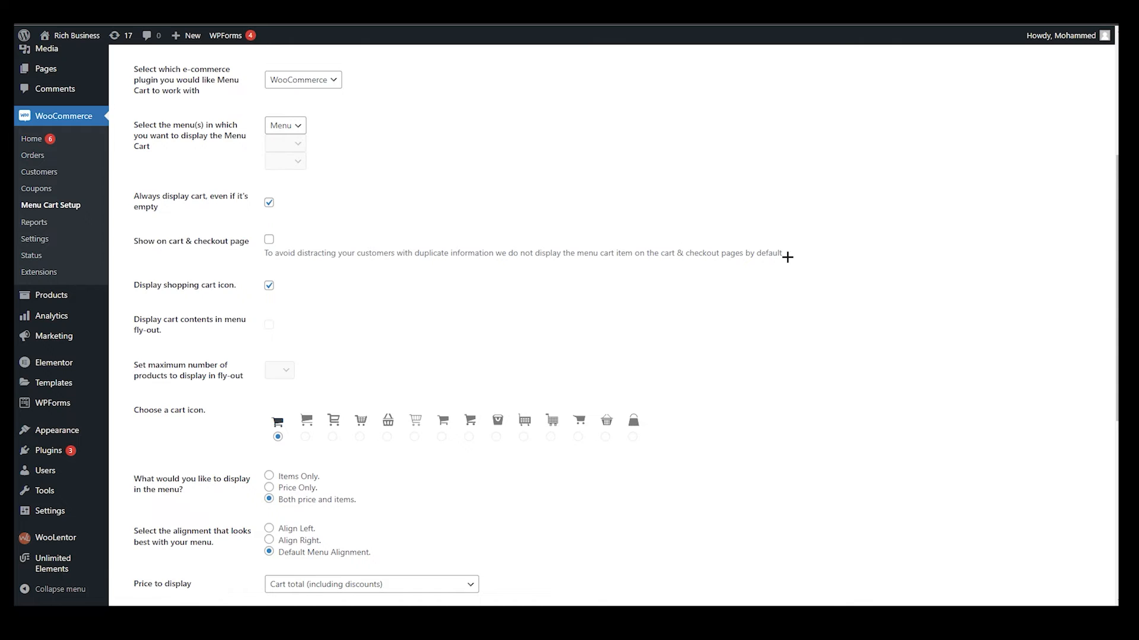
# Save the Menu Cart settings
pyautogui.scroll(-3)
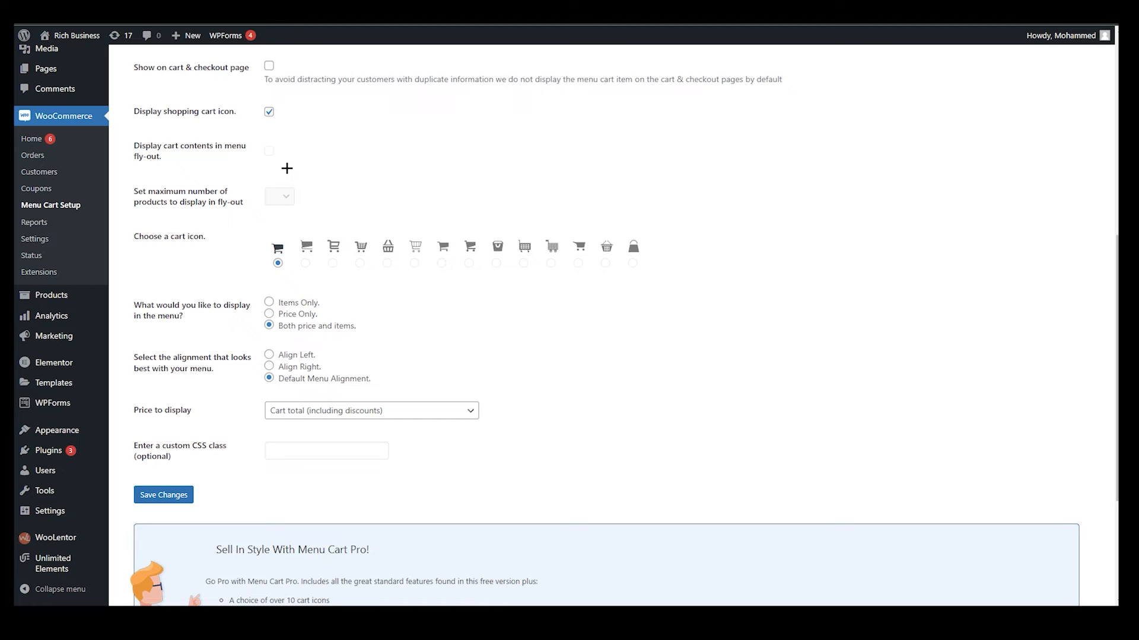
pyautogui.moveTo(164, 209)
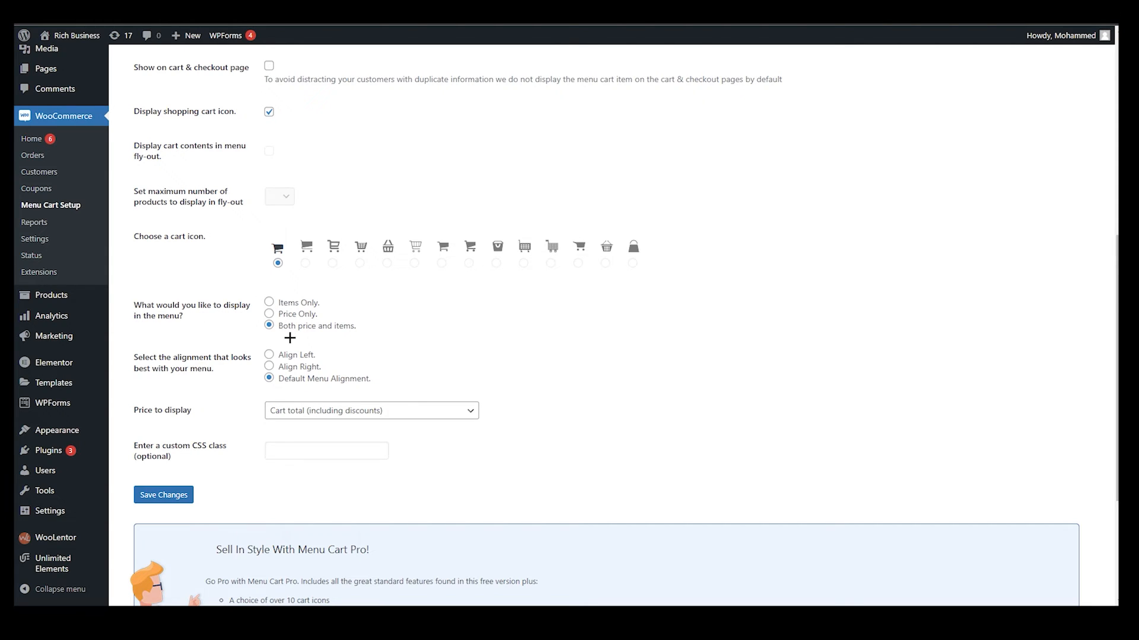
pyautogui.moveTo(290, 323)
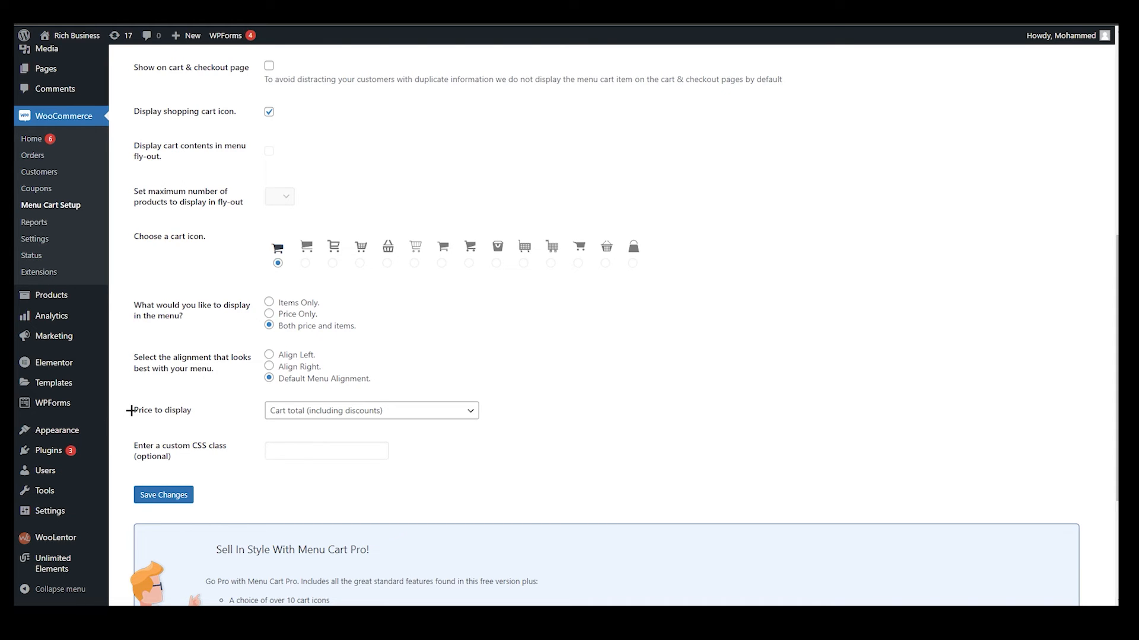
pyautogui.moveTo(205, 450)
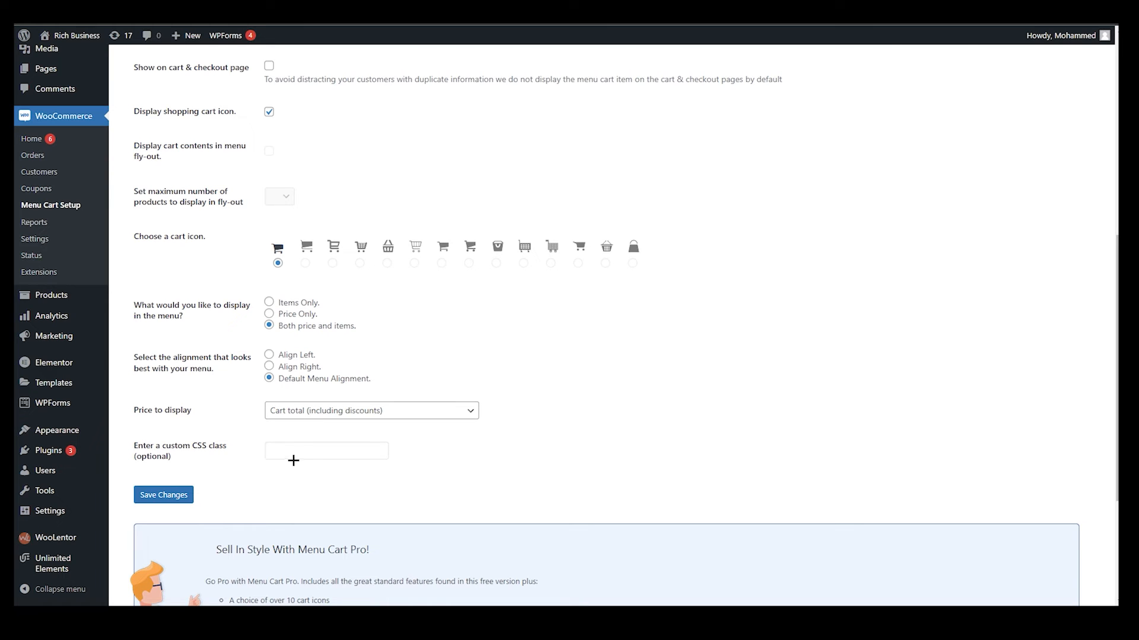
pyautogui.scroll(-3)
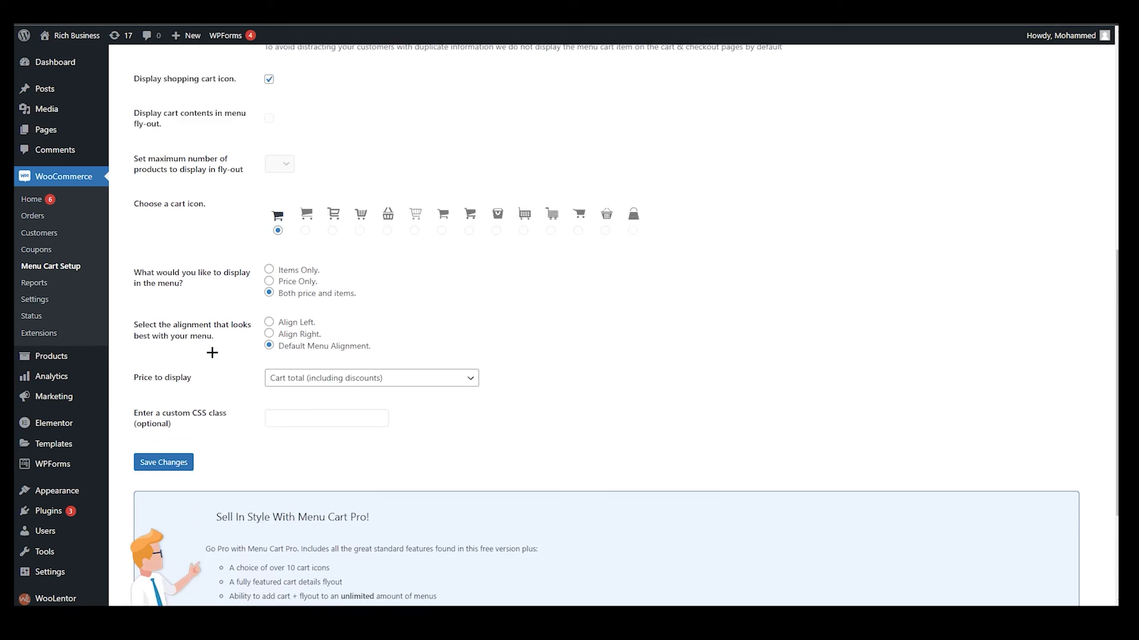
pyautogui.click(163, 461)
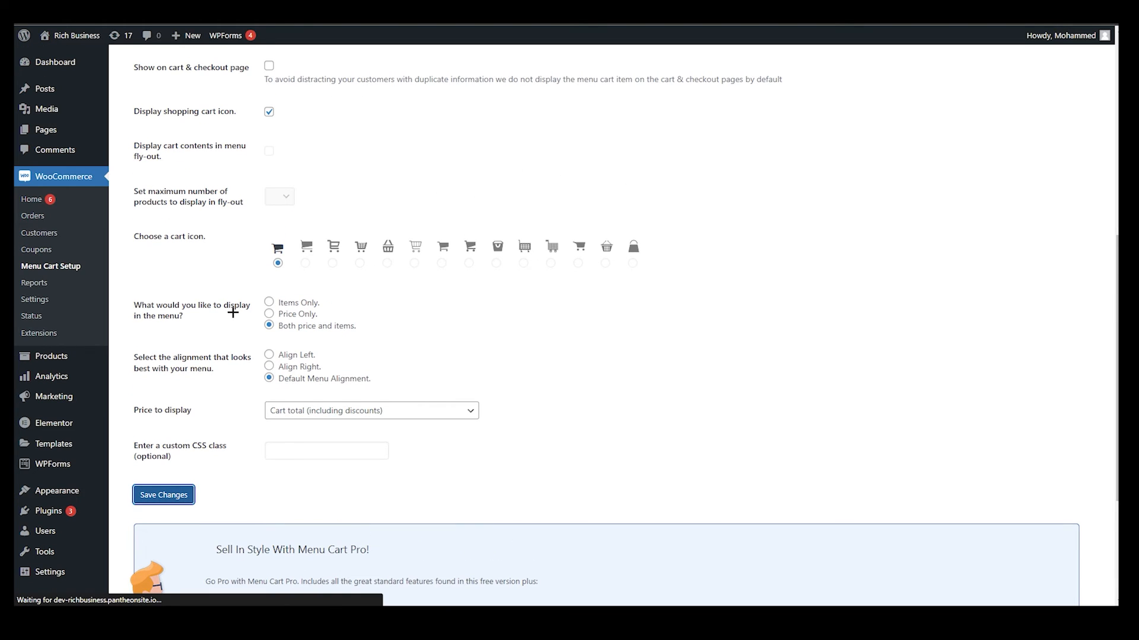
# Confirm the 'Settings saved.' notice and look over the stored Menu Cart options
pyautogui.click(162, 494)
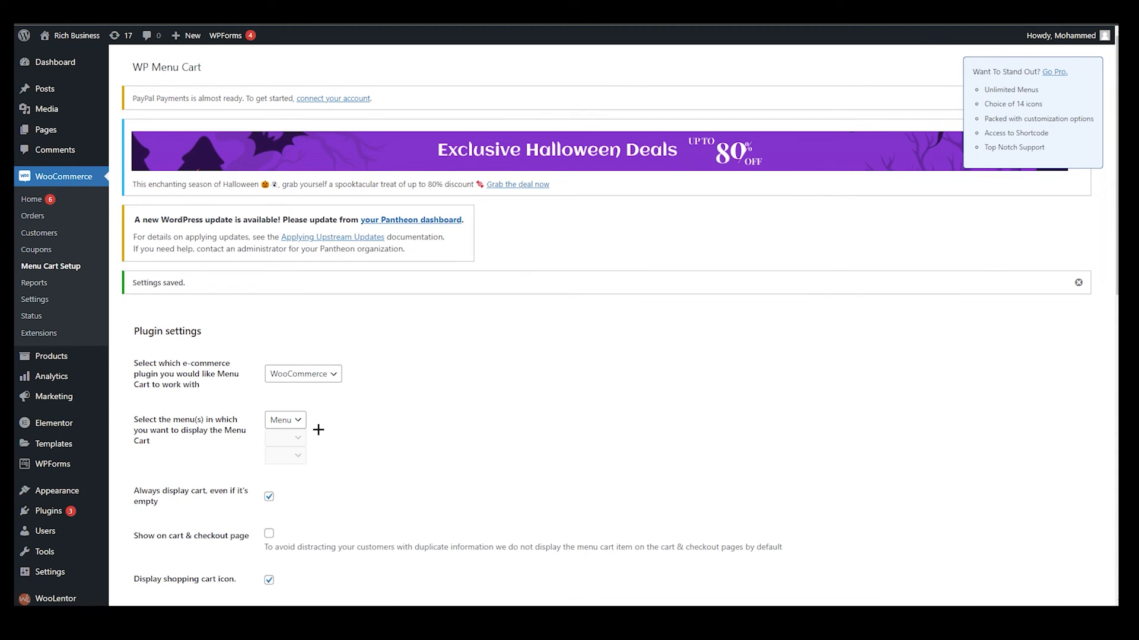
pyautogui.scroll(-3)
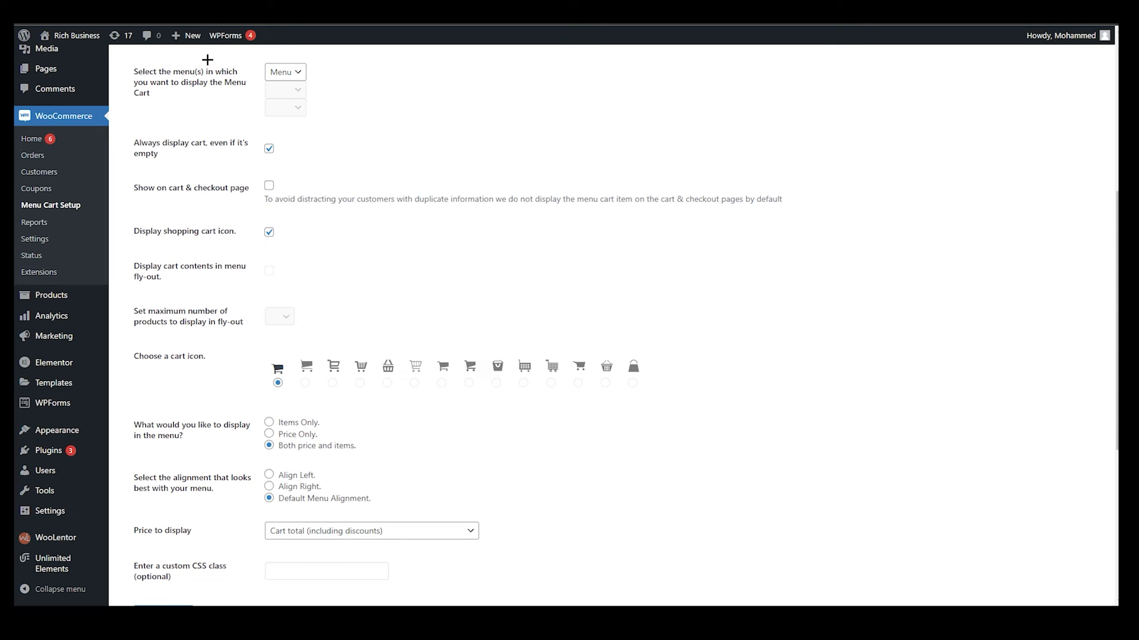
pyautogui.moveTo(137, 108)
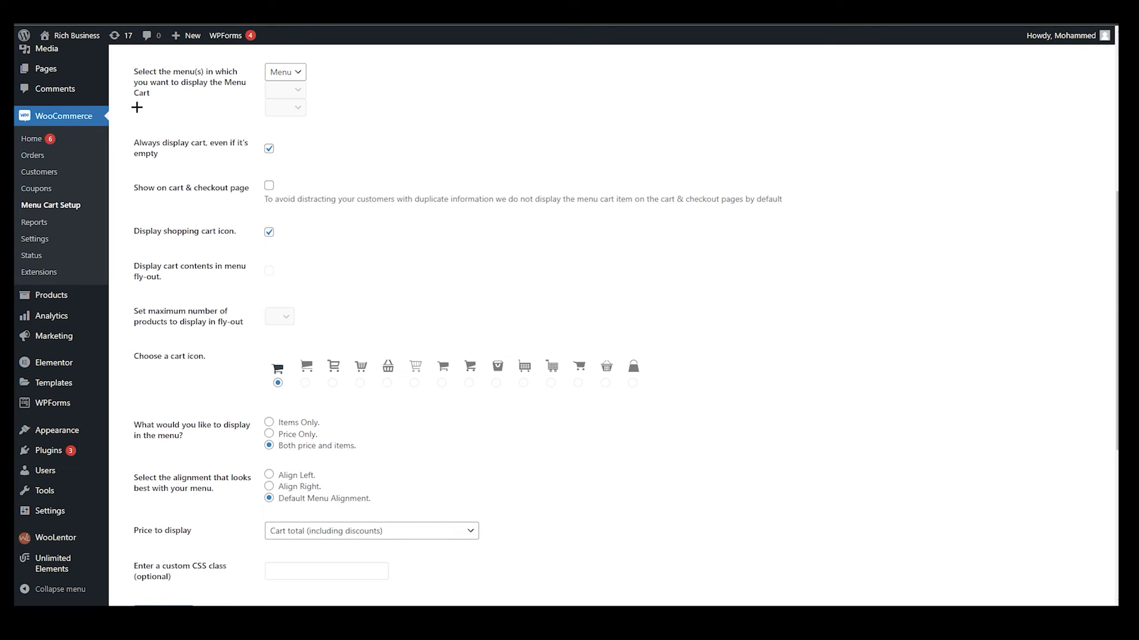
pyautogui.moveTo(148, 116)
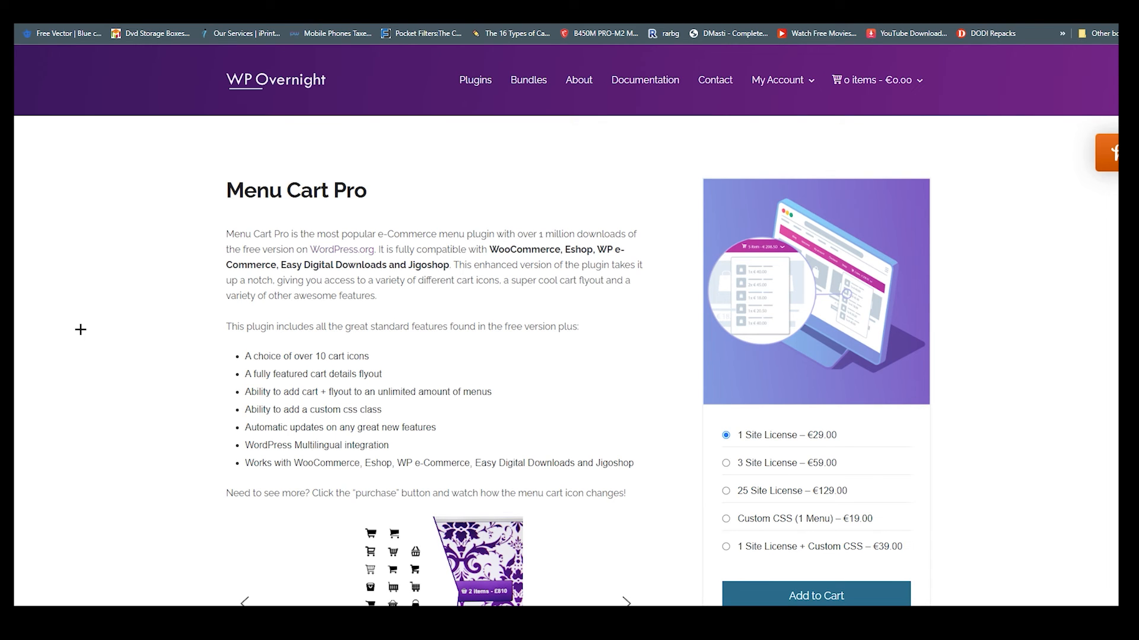
pyautogui.moveTo(218, 268)
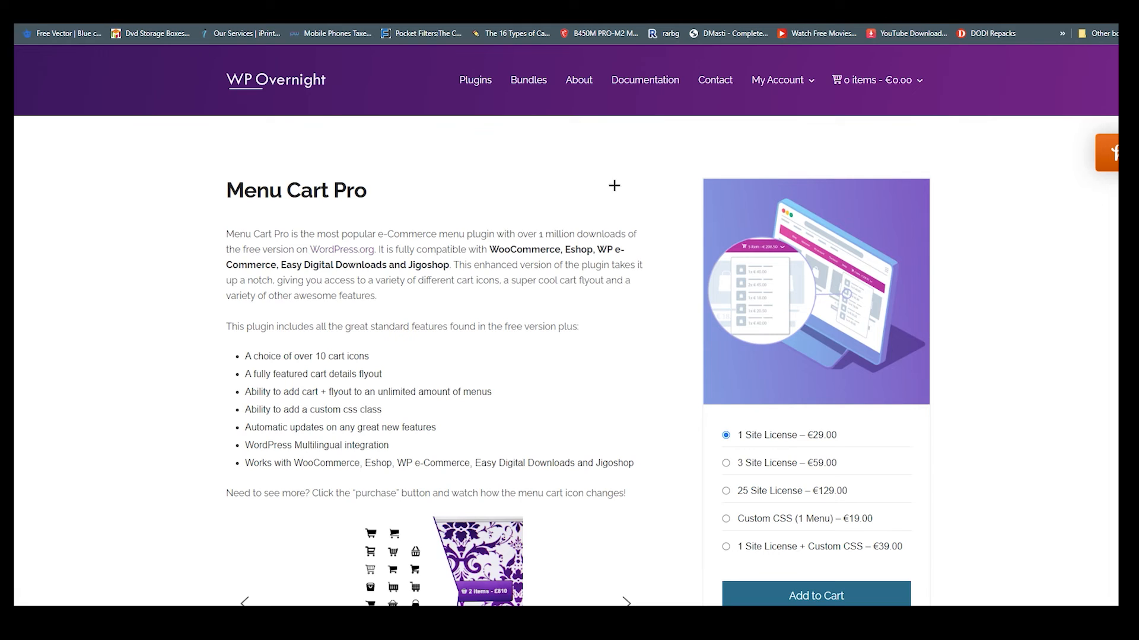
# Review the Menu Cart Pro feature list on the WP Overnight product page
pyautogui.scroll(-3)
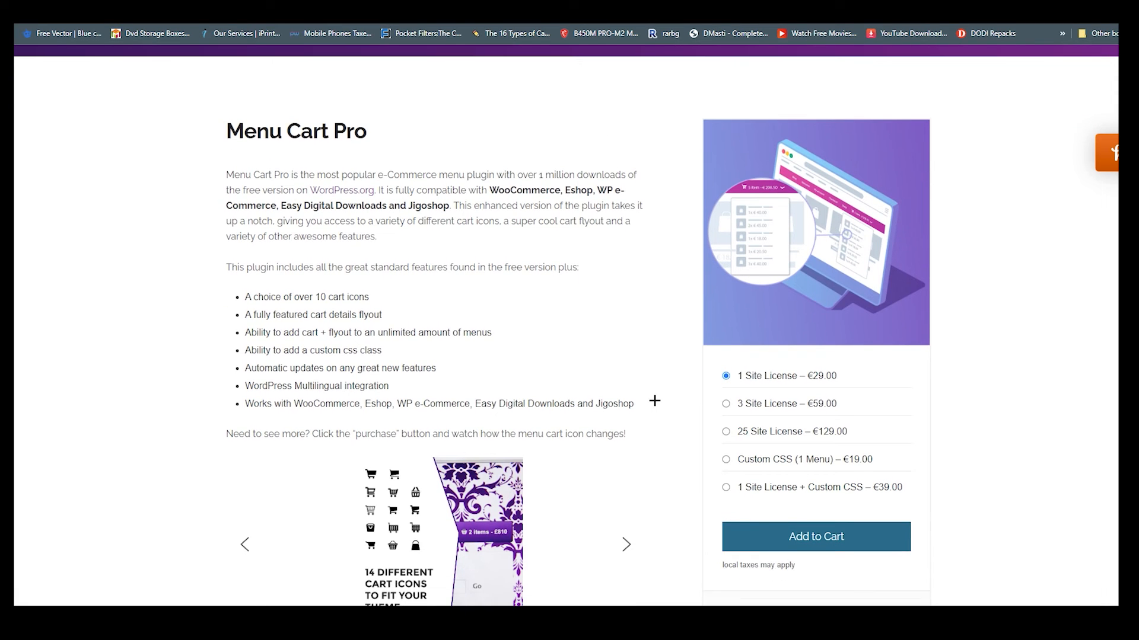
pyautogui.moveTo(726, 397)
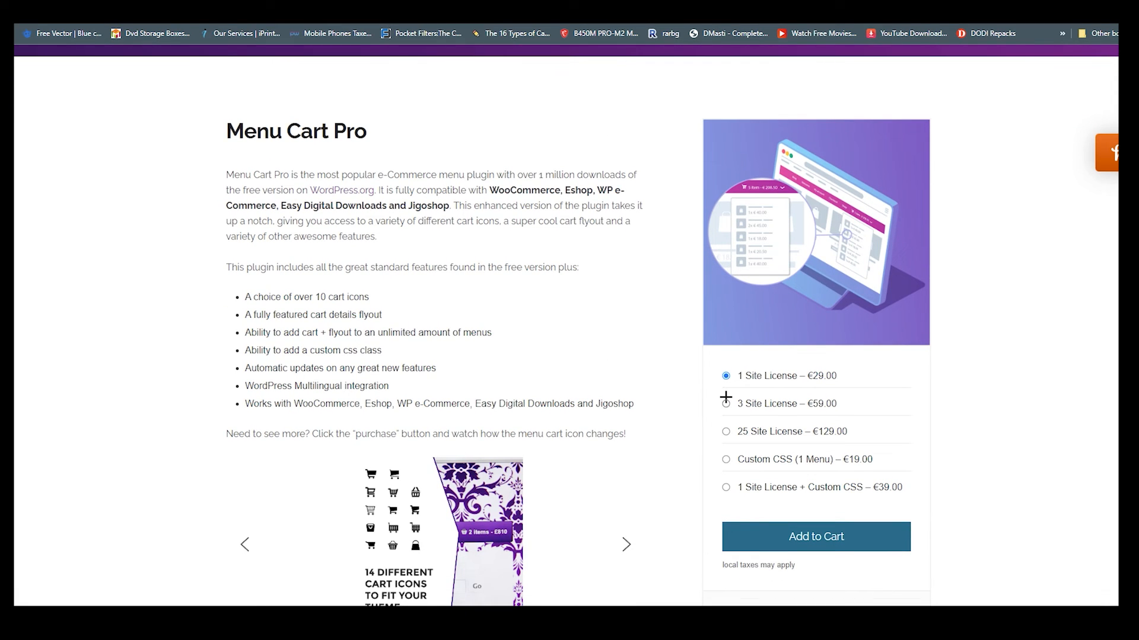
pyautogui.moveTo(251, 296); pyautogui.dragTo(436, 367)
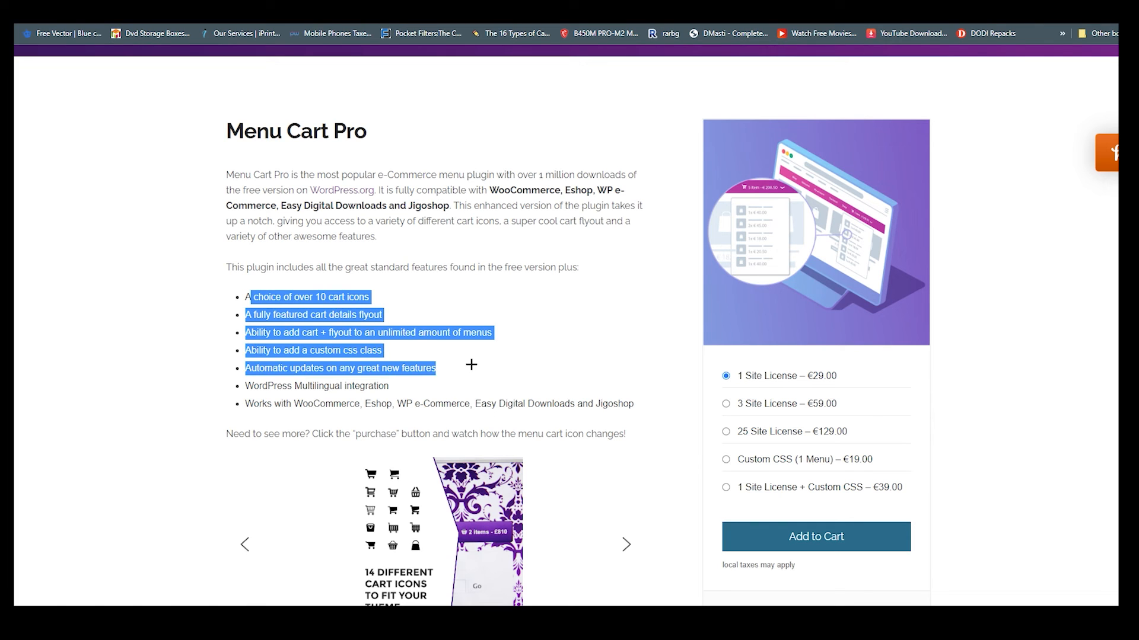
pyautogui.click(254, 394)
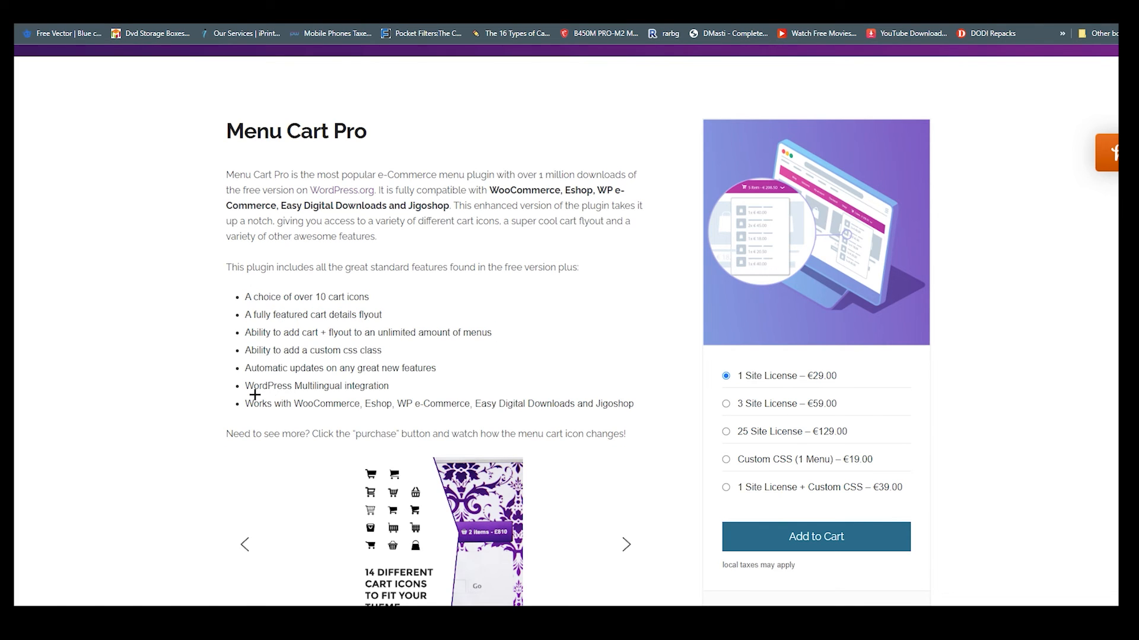
pyautogui.moveTo(244, 410)
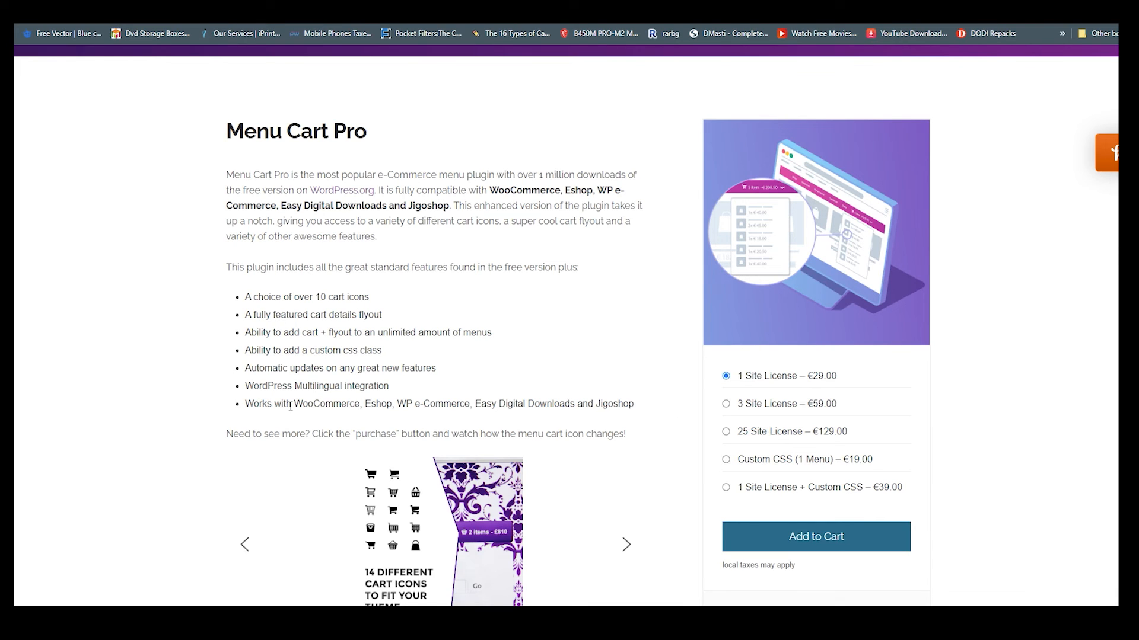
pyautogui.moveTo(486, 427)
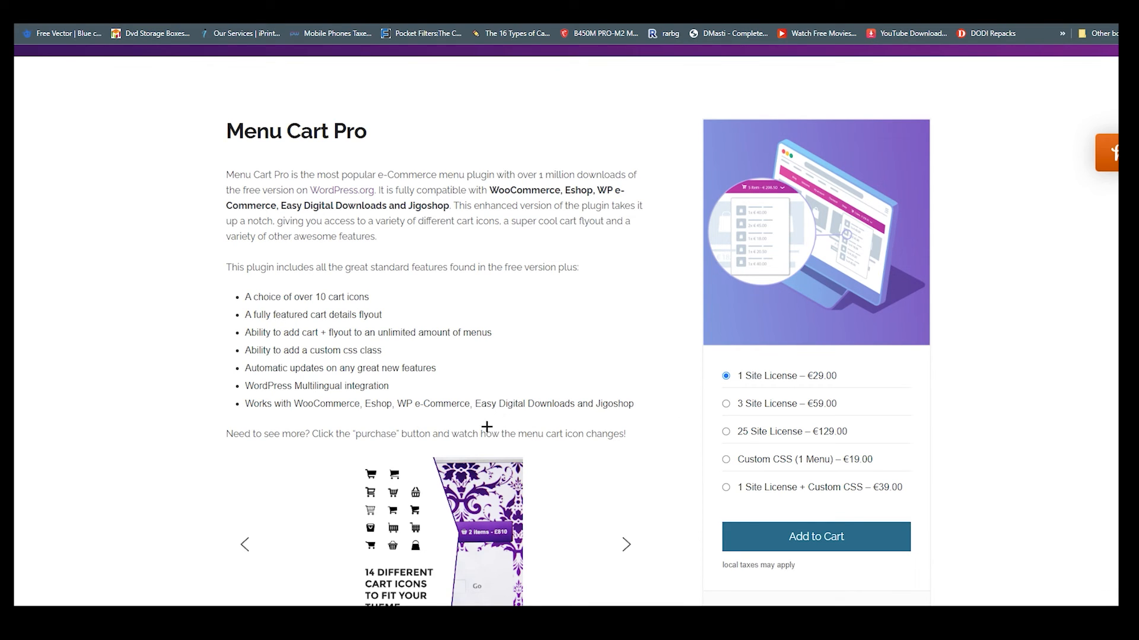
pyautogui.moveTo(535, 427)
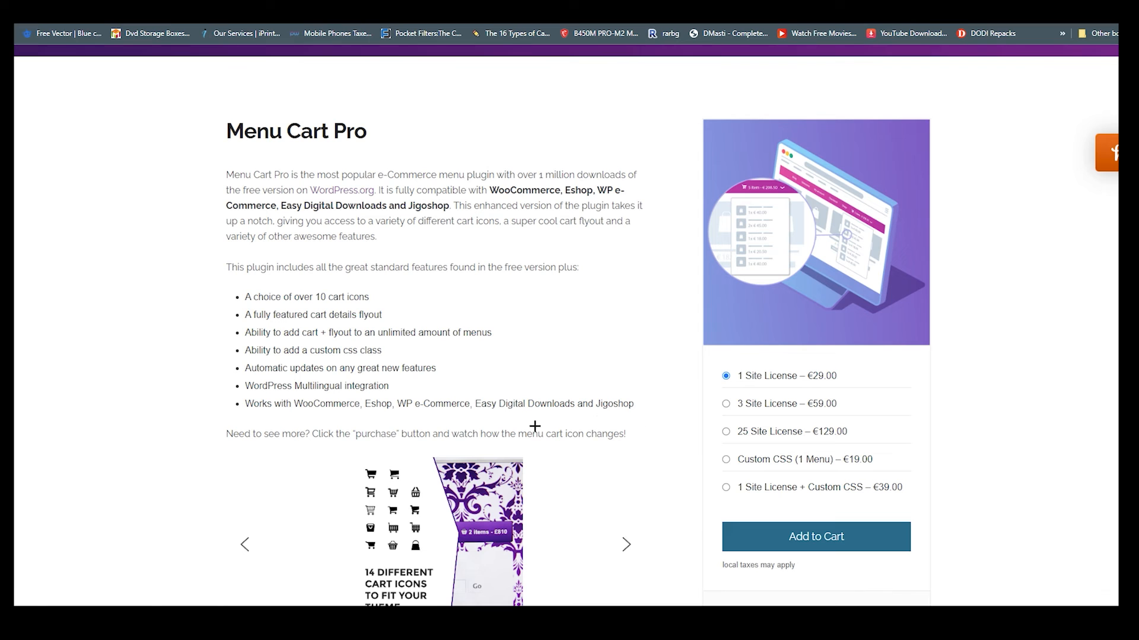
pyautogui.scroll(3)
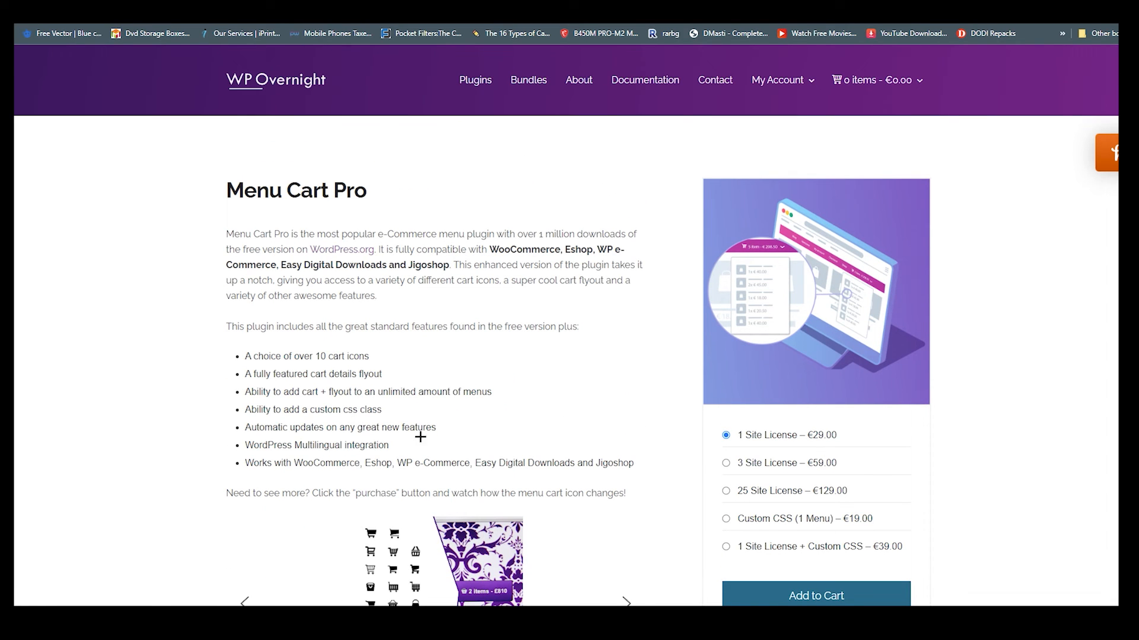
pyautogui.moveTo(244, 356); pyautogui.dragTo(390, 445)
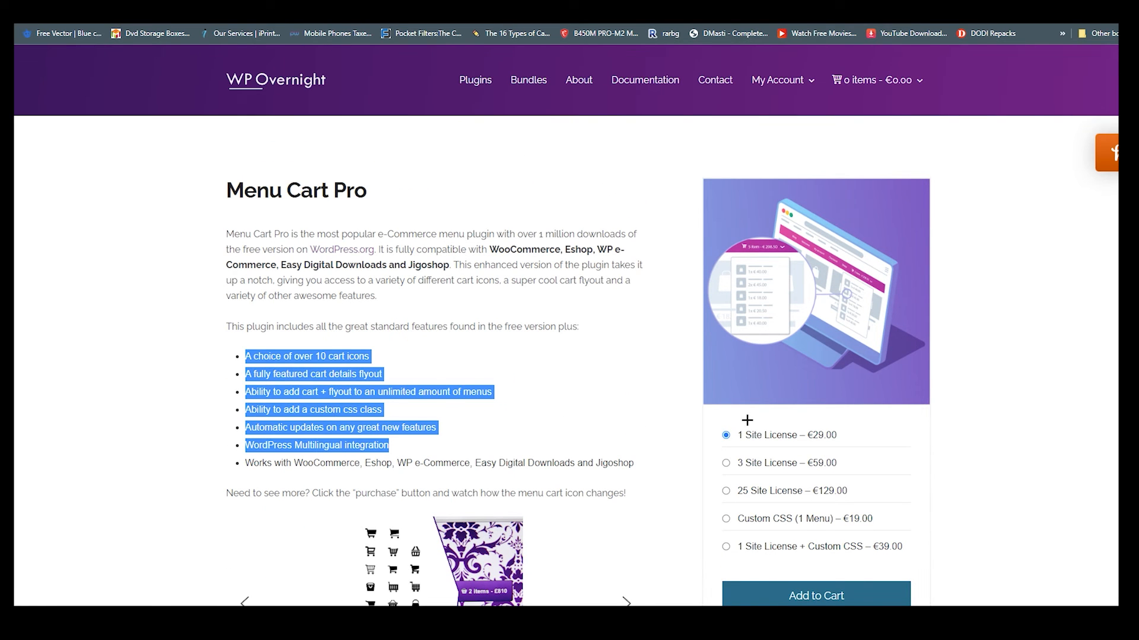
pyautogui.scroll(-3)
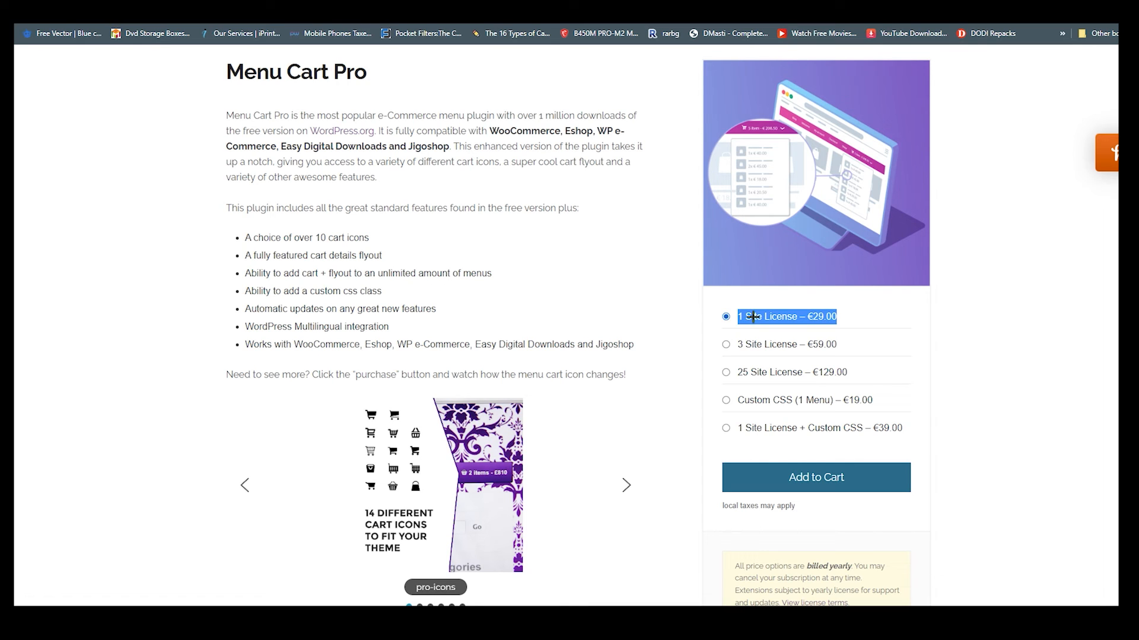
pyautogui.moveTo(612, 390)
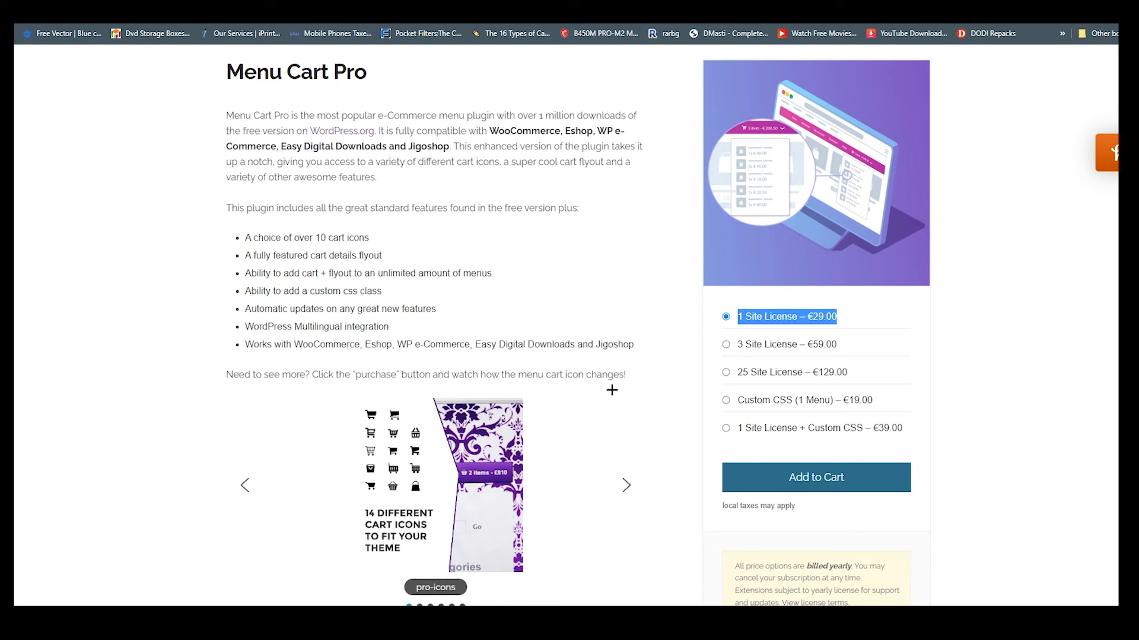
pyautogui.moveTo(773, 353)
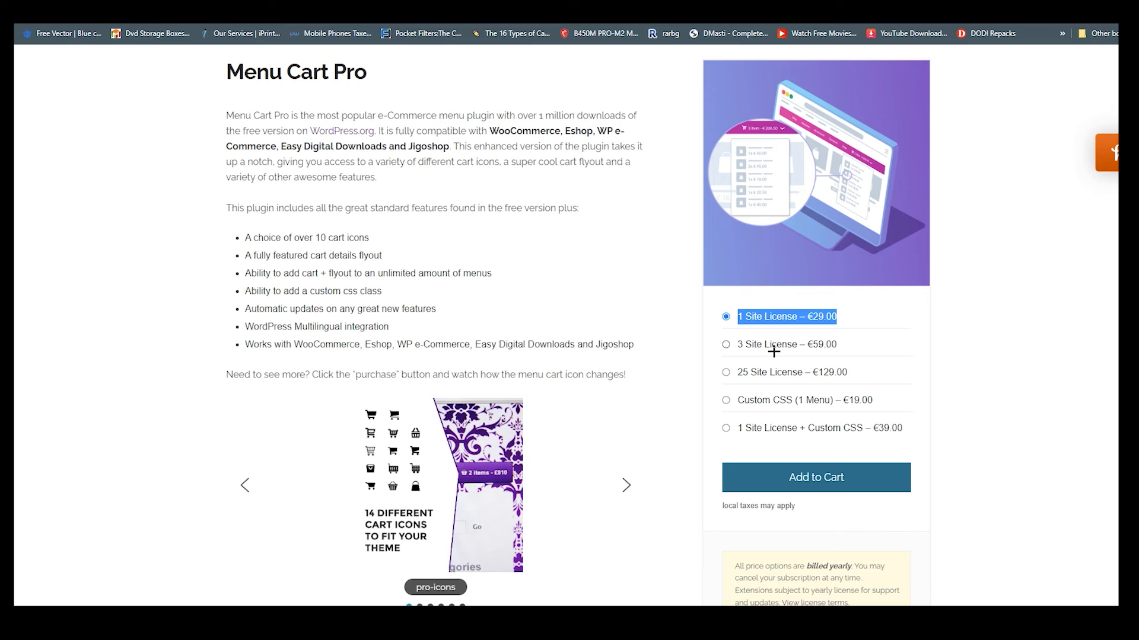
pyautogui.moveTo(732, 377)
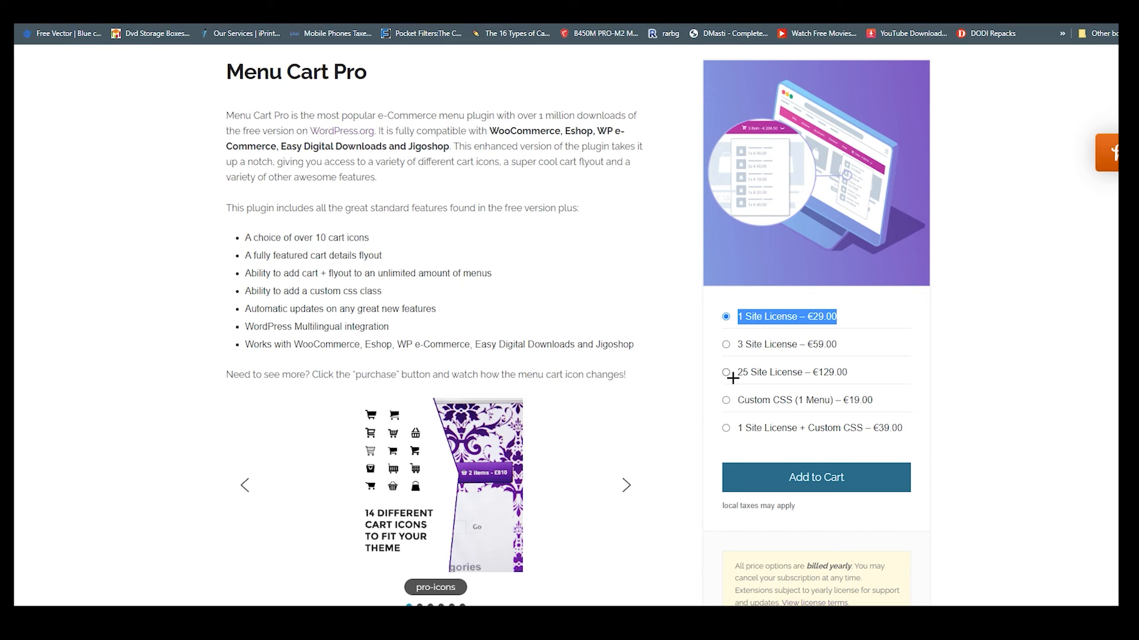
pyautogui.moveTo(840, 386)
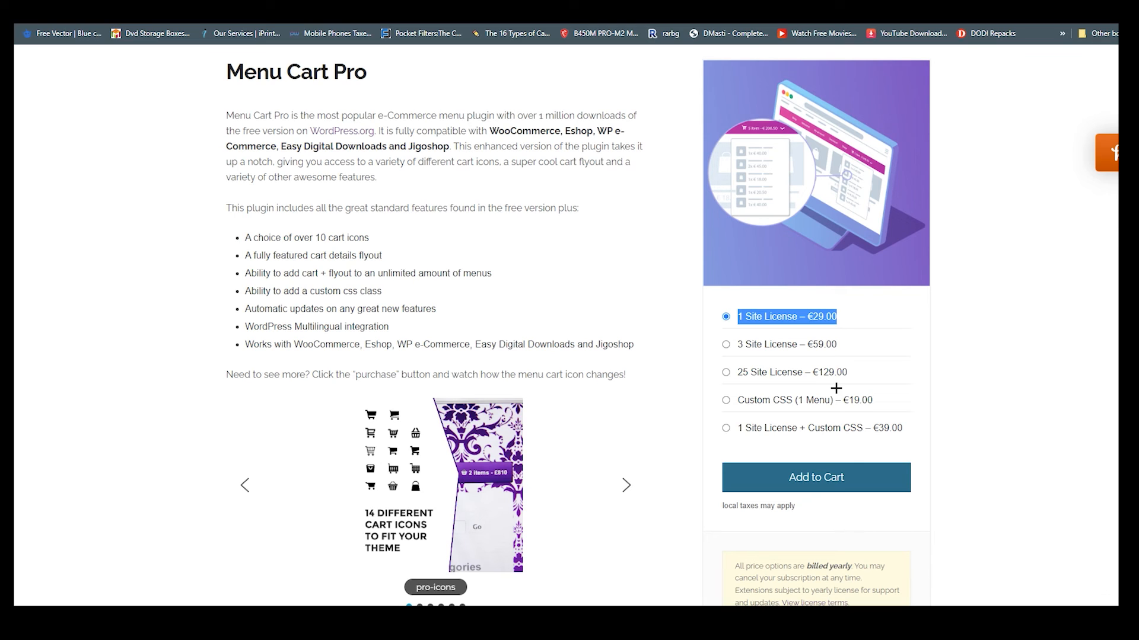
pyautogui.moveTo(795, 397)
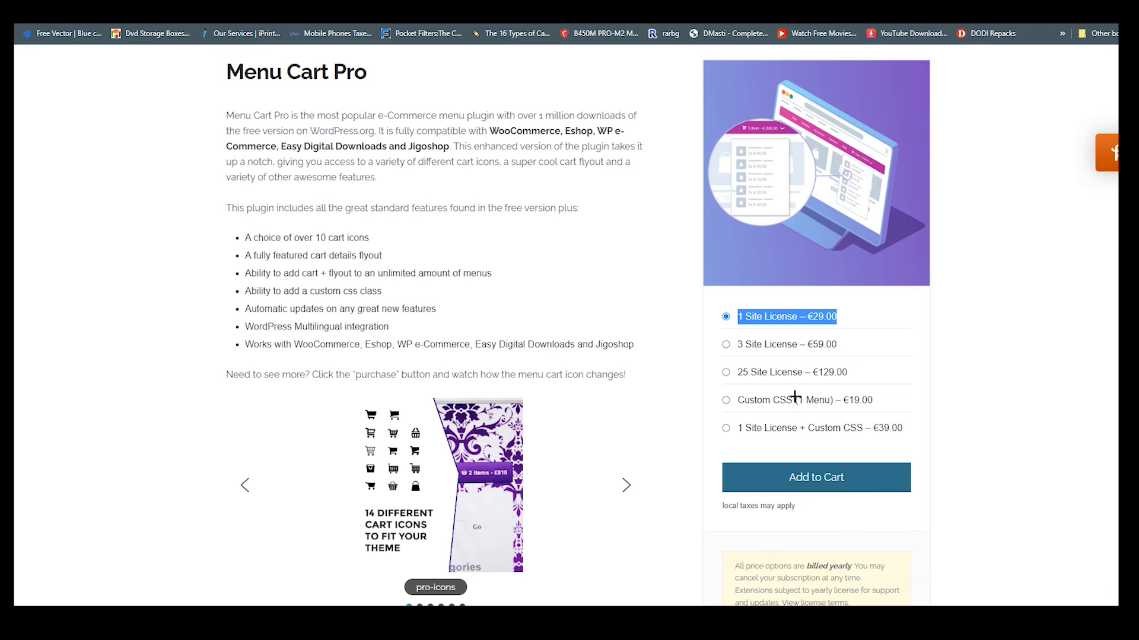
pyautogui.moveTo(782, 407)
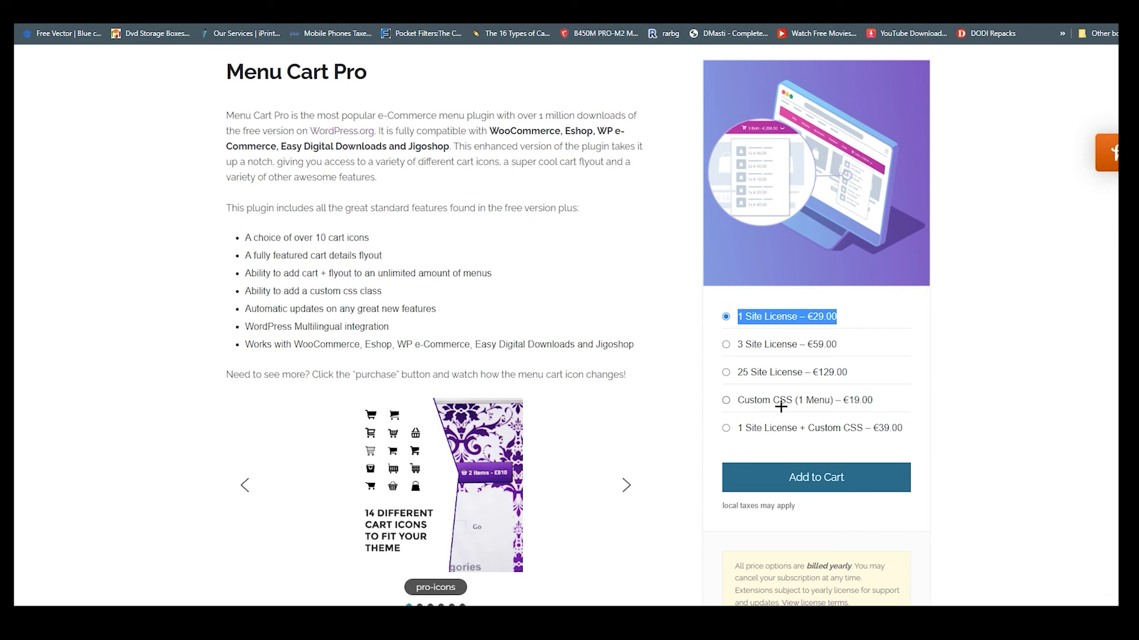
pyautogui.moveTo(728, 434)
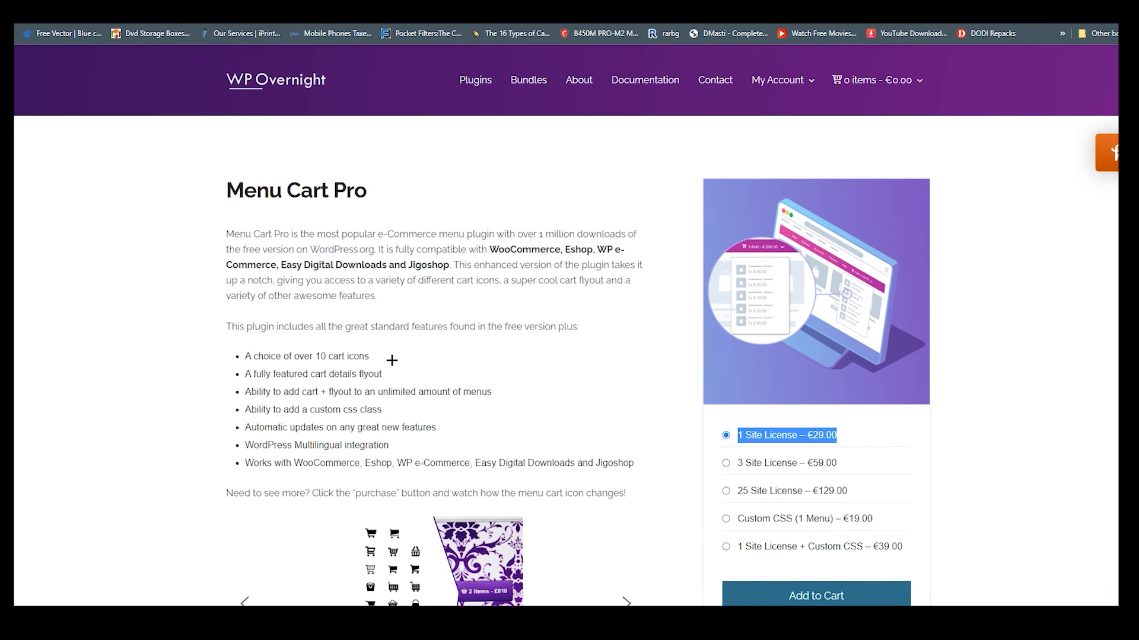
# Look over the Pro license prices and return to Menu Cart Setup in the dashboard
pyautogui.scroll(-3)
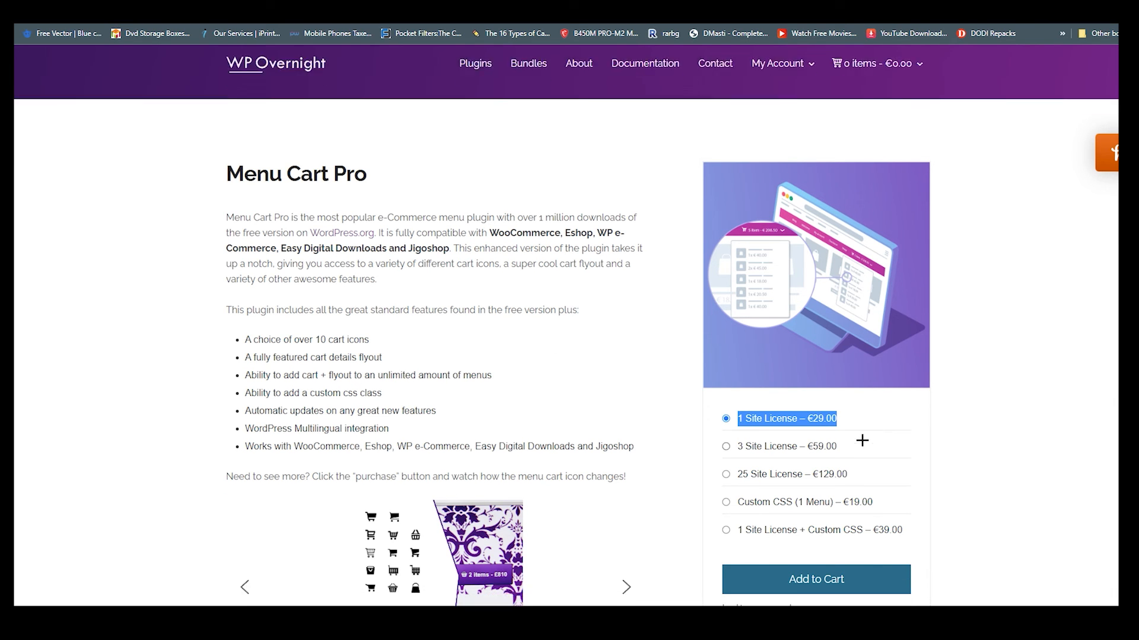
pyautogui.scroll(-3)
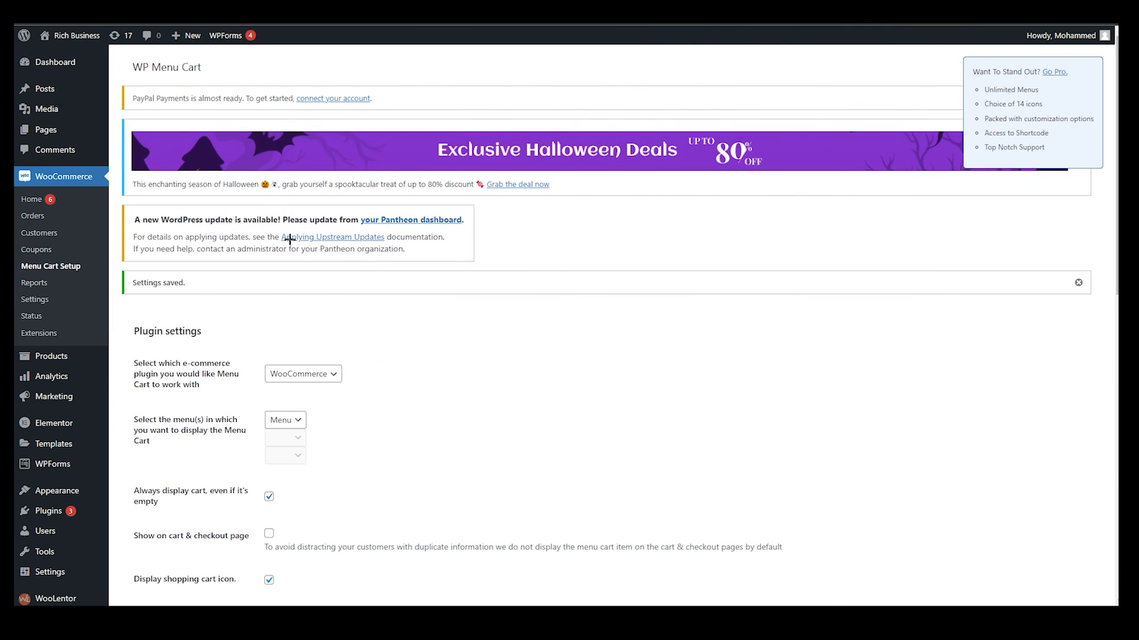
pyautogui.scroll(-3)
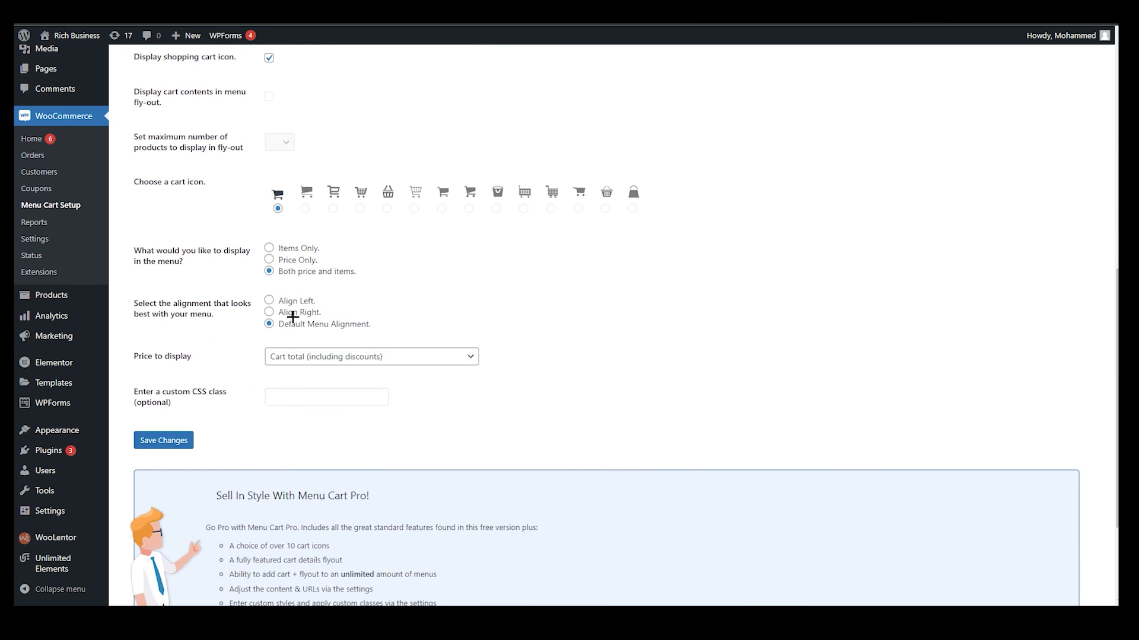
pyautogui.click(162, 440)
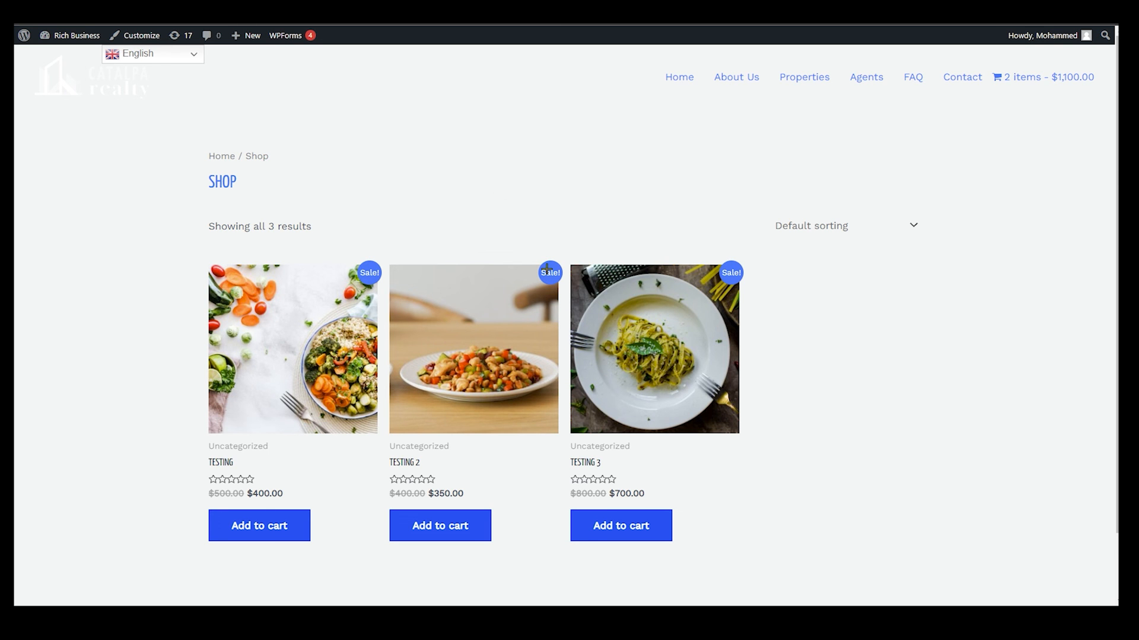
pyautogui.moveTo(671, 365)
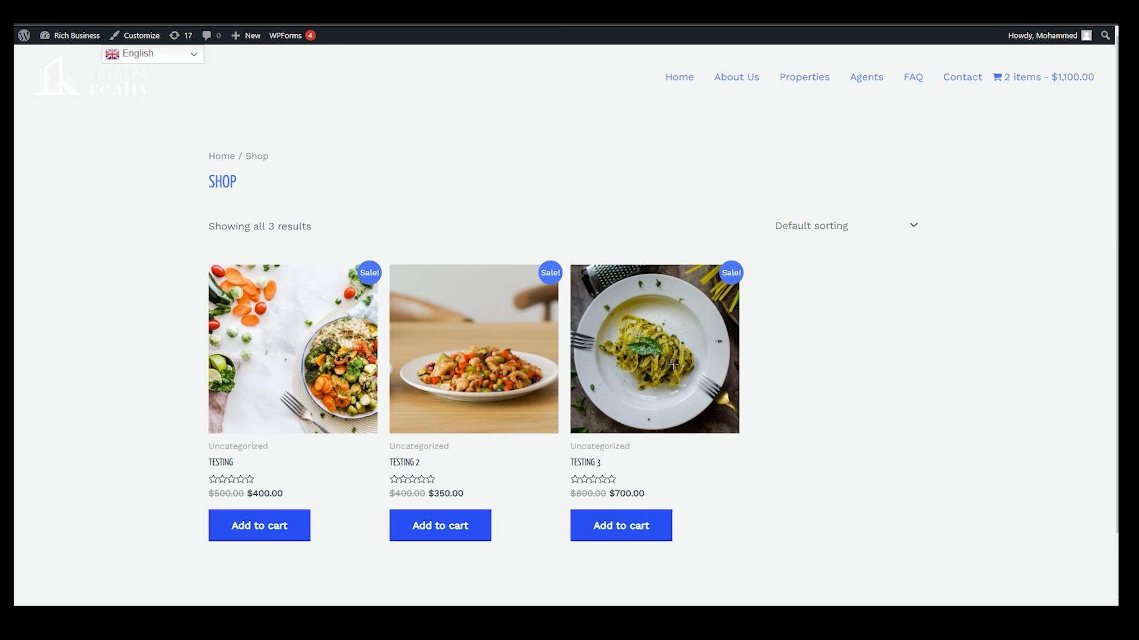
pyautogui.moveTo(1016, 91)
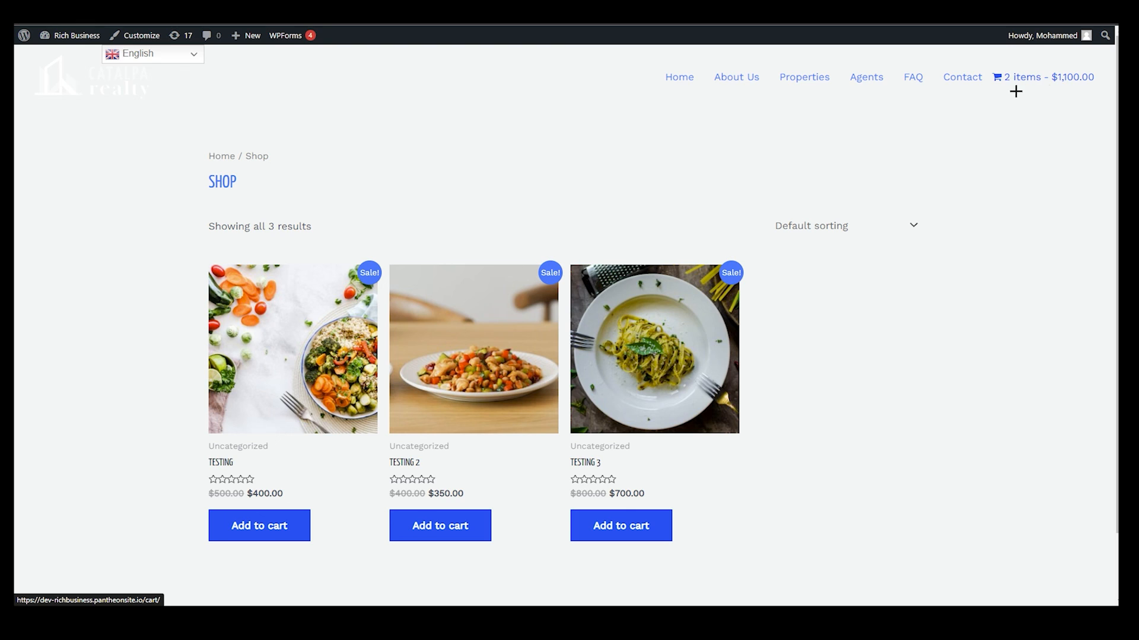
pyautogui.moveTo(1044, 76)
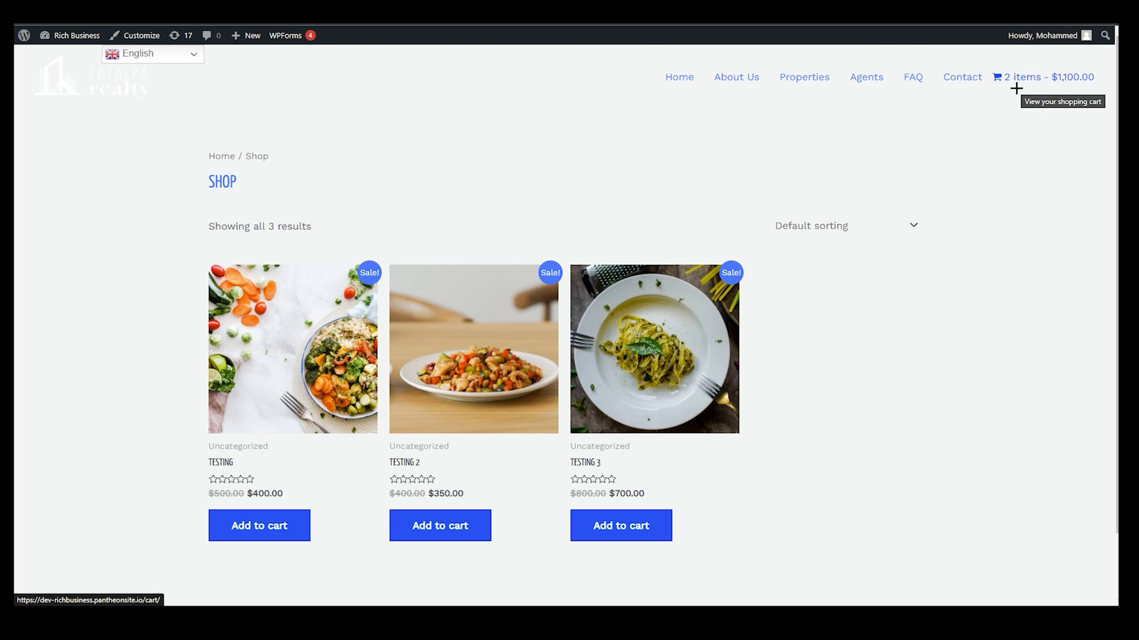
pyautogui.moveTo(1054, 85)
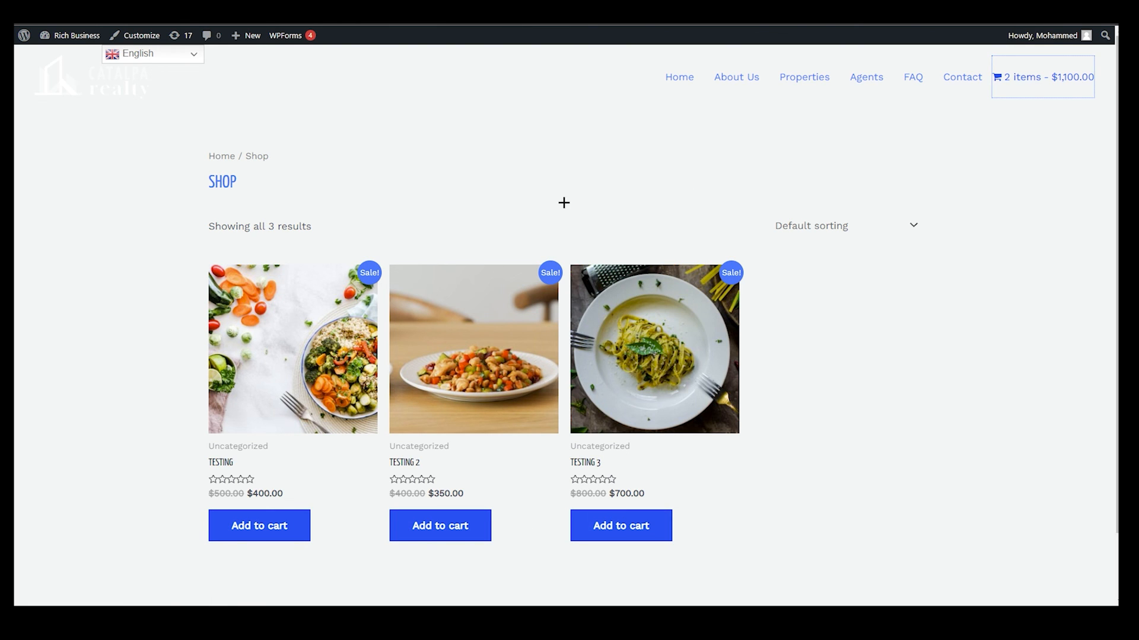
# View the storefront shop page with the header cart showing 2 items - $1,100.00
pyautogui.click(1041, 76)
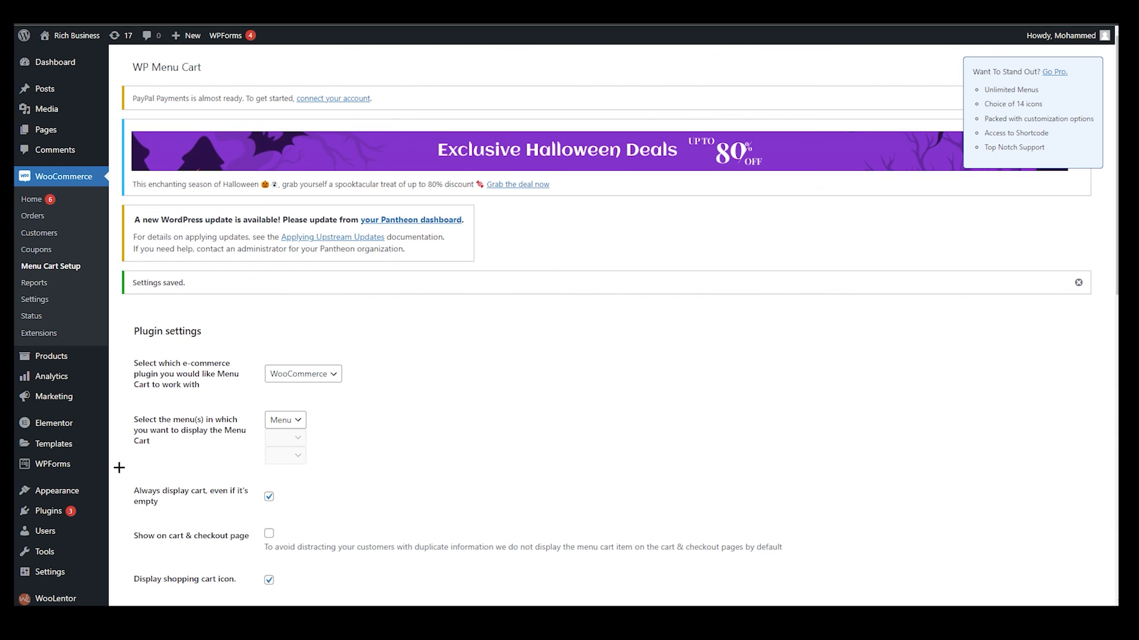
pyautogui.moveTo(451, 448)
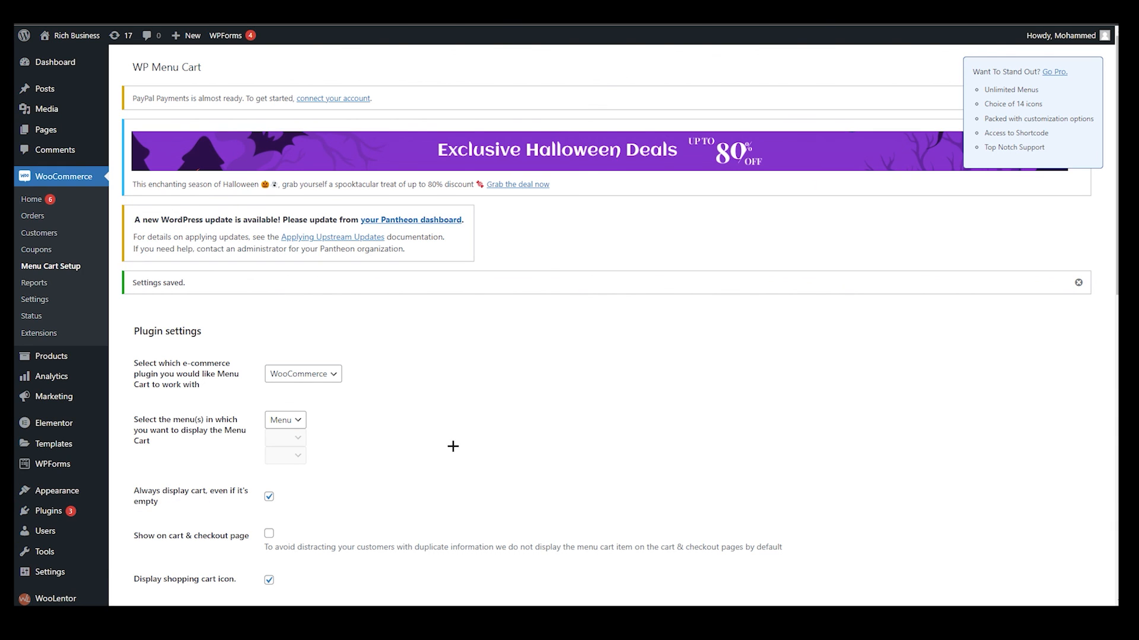
# Review the saved cart icon, price-and-items display and default menu alignment options
pyautogui.scroll(-3)
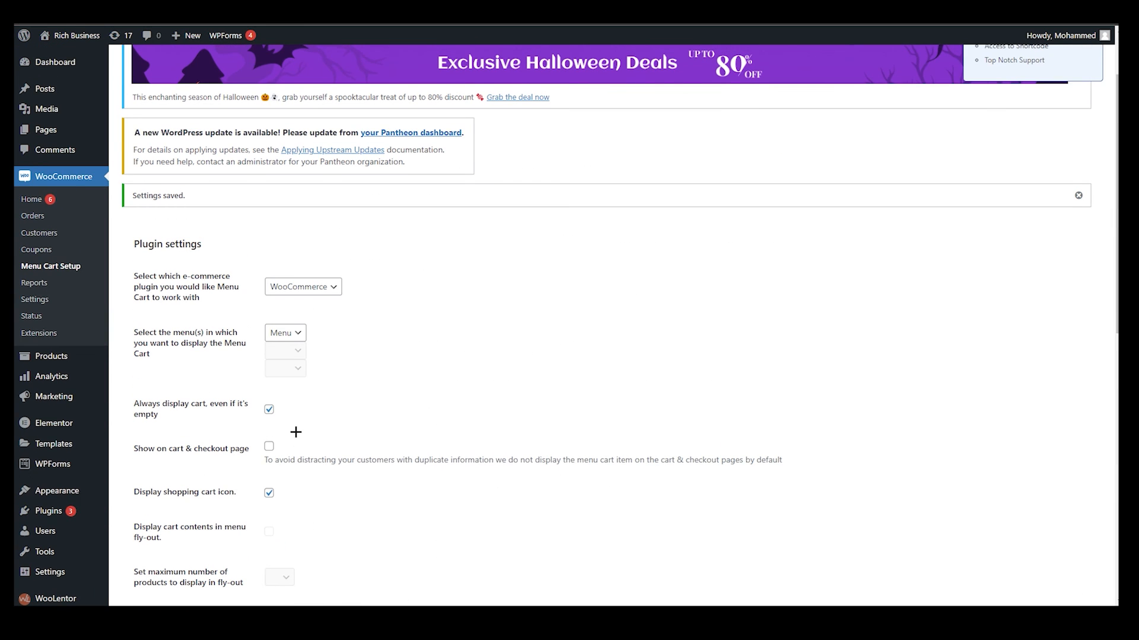
pyautogui.scroll(-3)
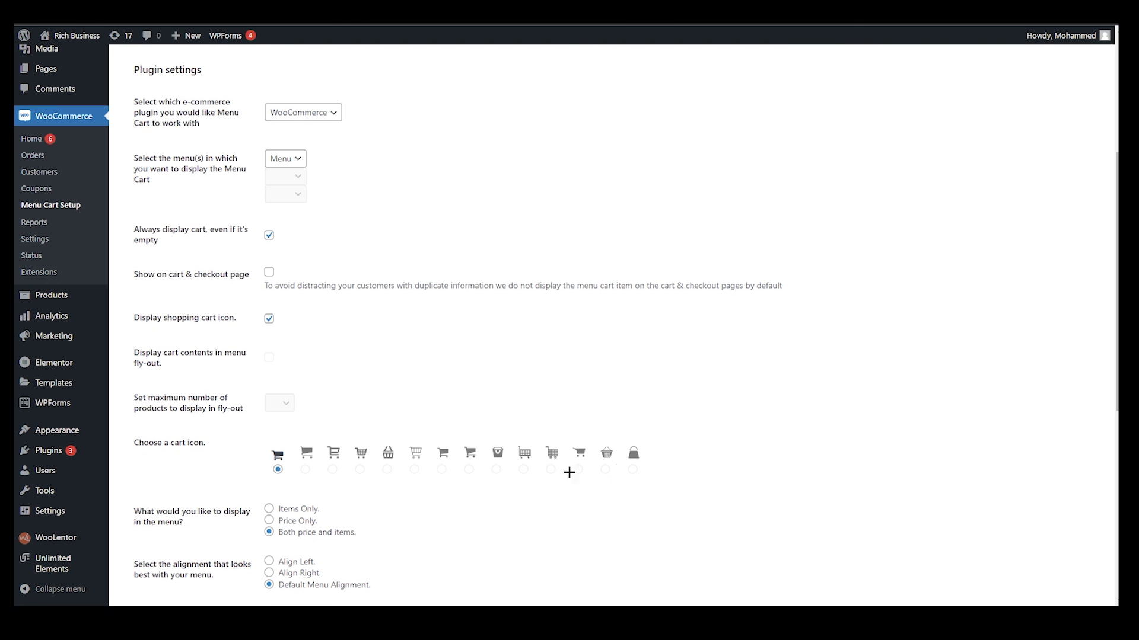
pyautogui.moveTo(616, 470)
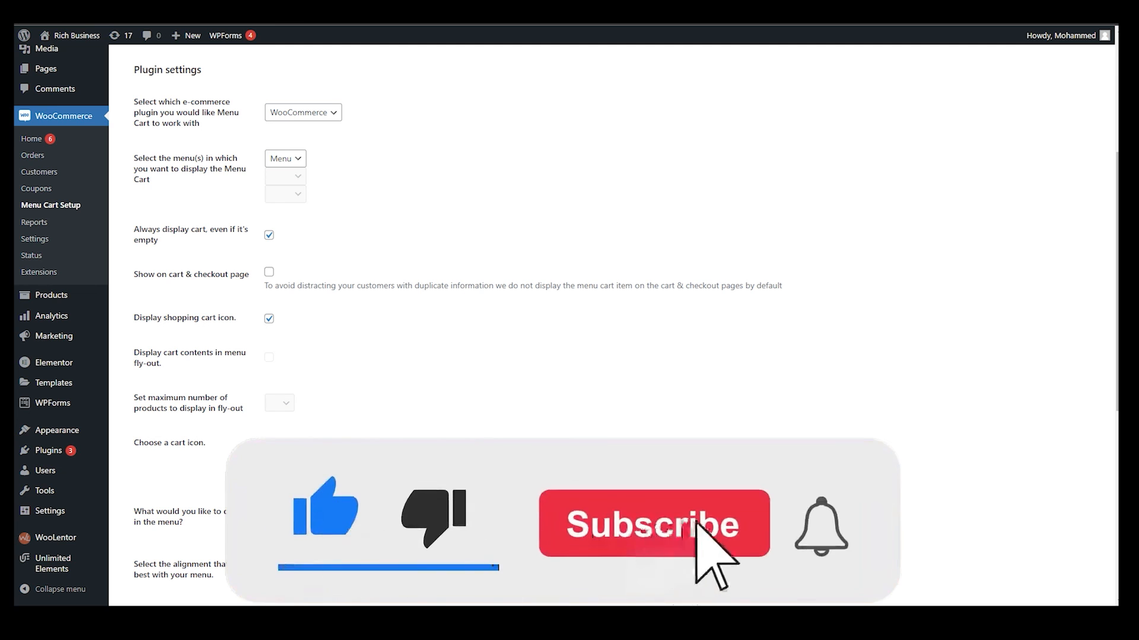
pyautogui.click(651, 524)
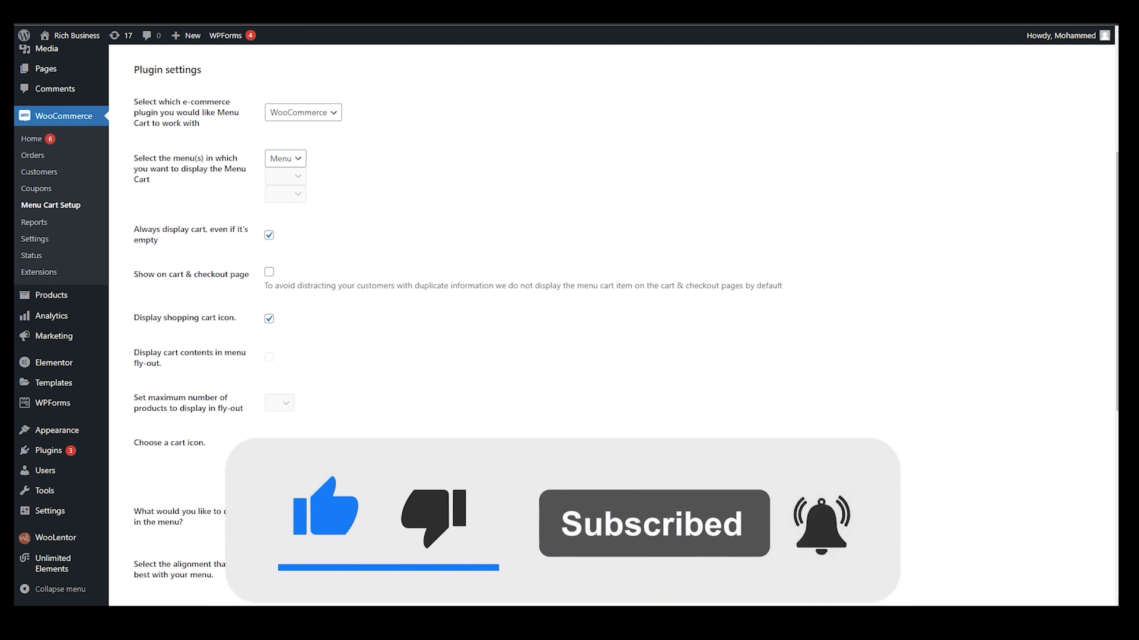